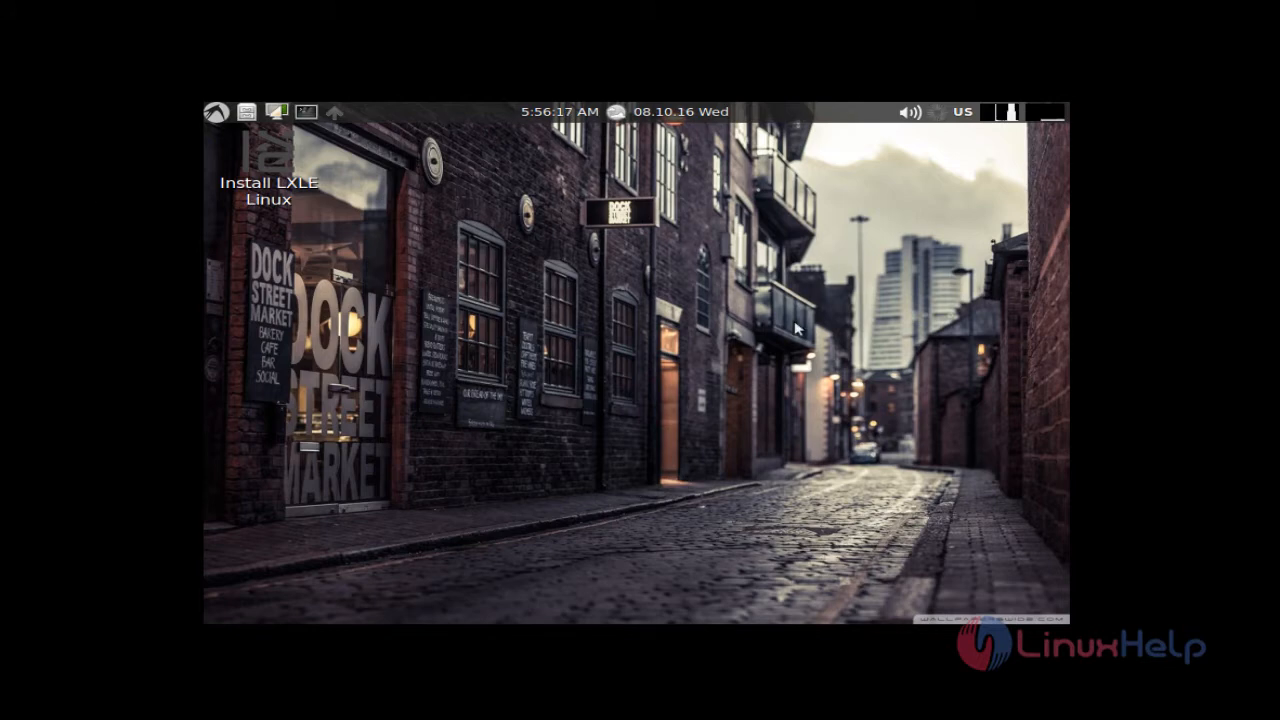
{"action": "mouse_move", "coordinate": [502, 179]}
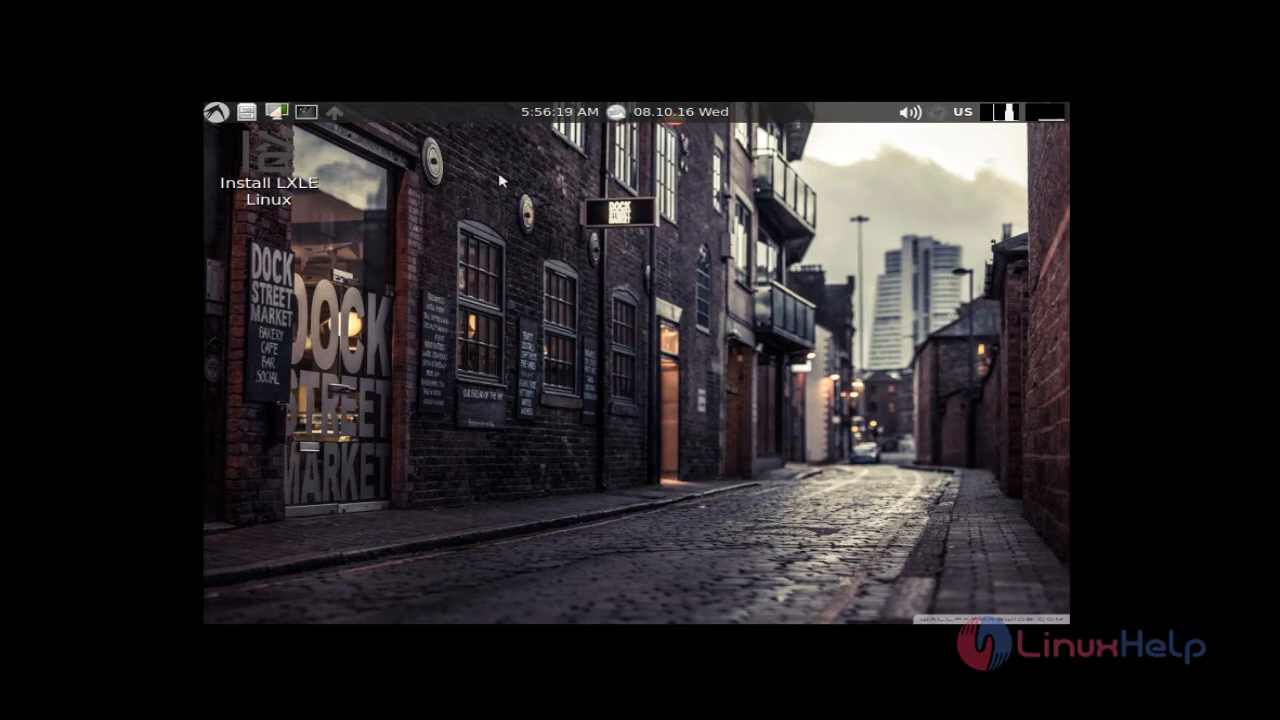
{"action": "mouse_move", "coordinate": [297, 196]}
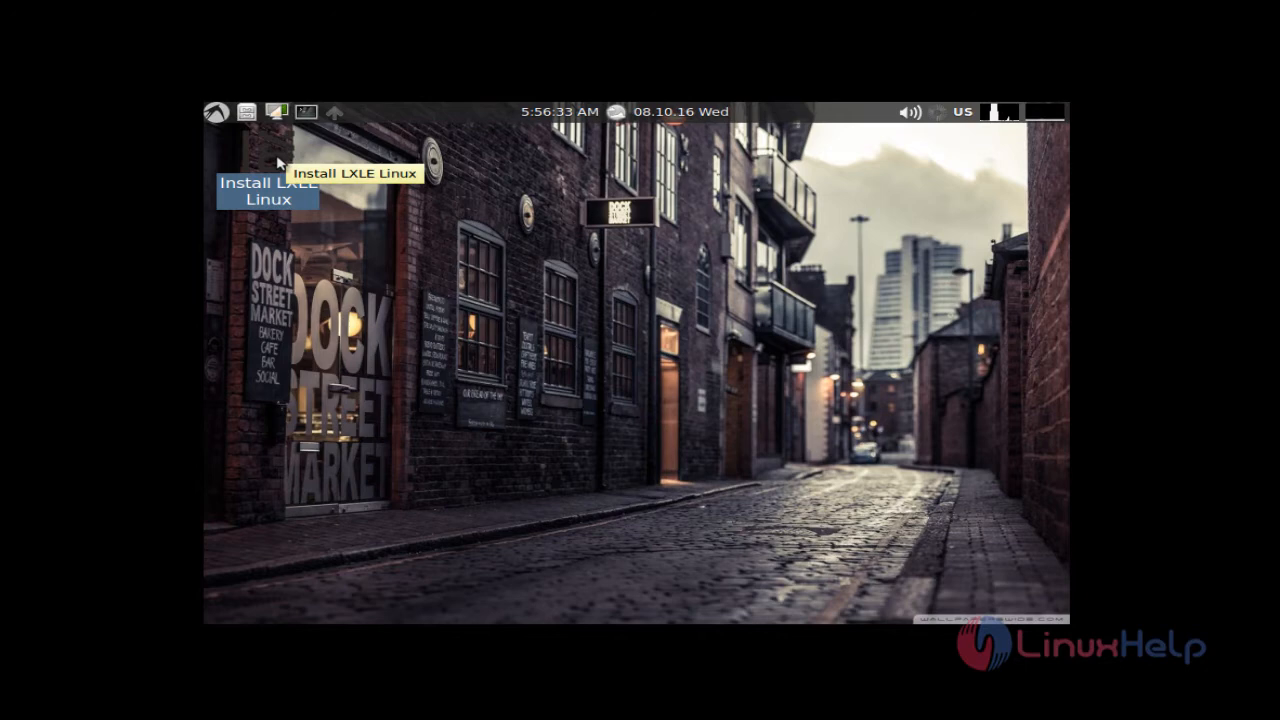
Launch the LXLE installer and continue in English without third-party software.
{"action": "double_click", "coordinate": [267, 186]}
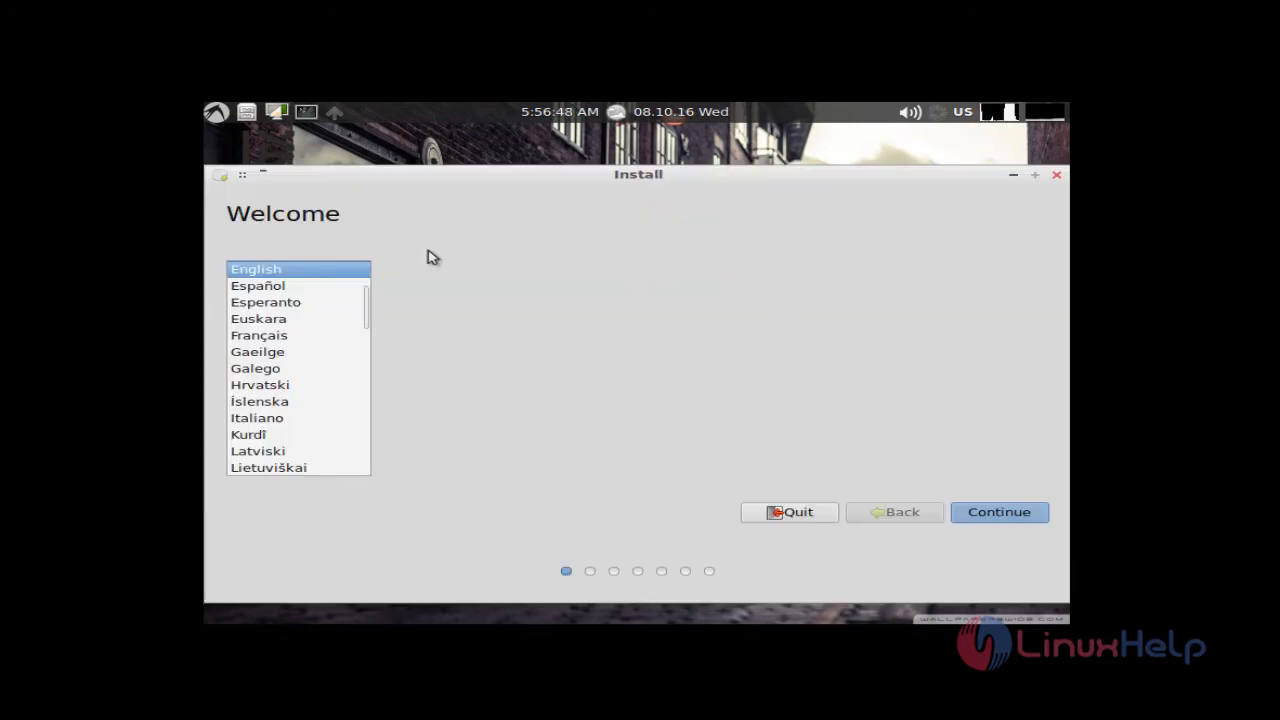
{"action": "mouse_move", "coordinate": [405, 300]}
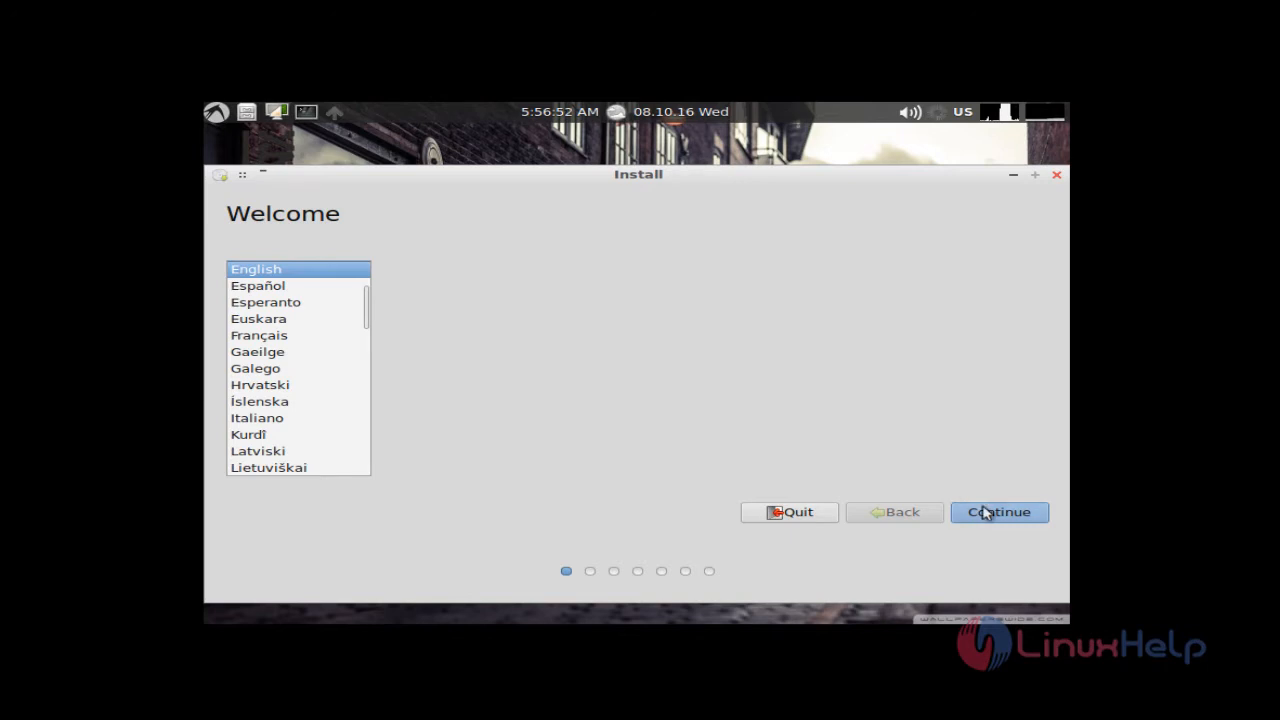
{"action": "left_click", "coordinate": [999, 512]}
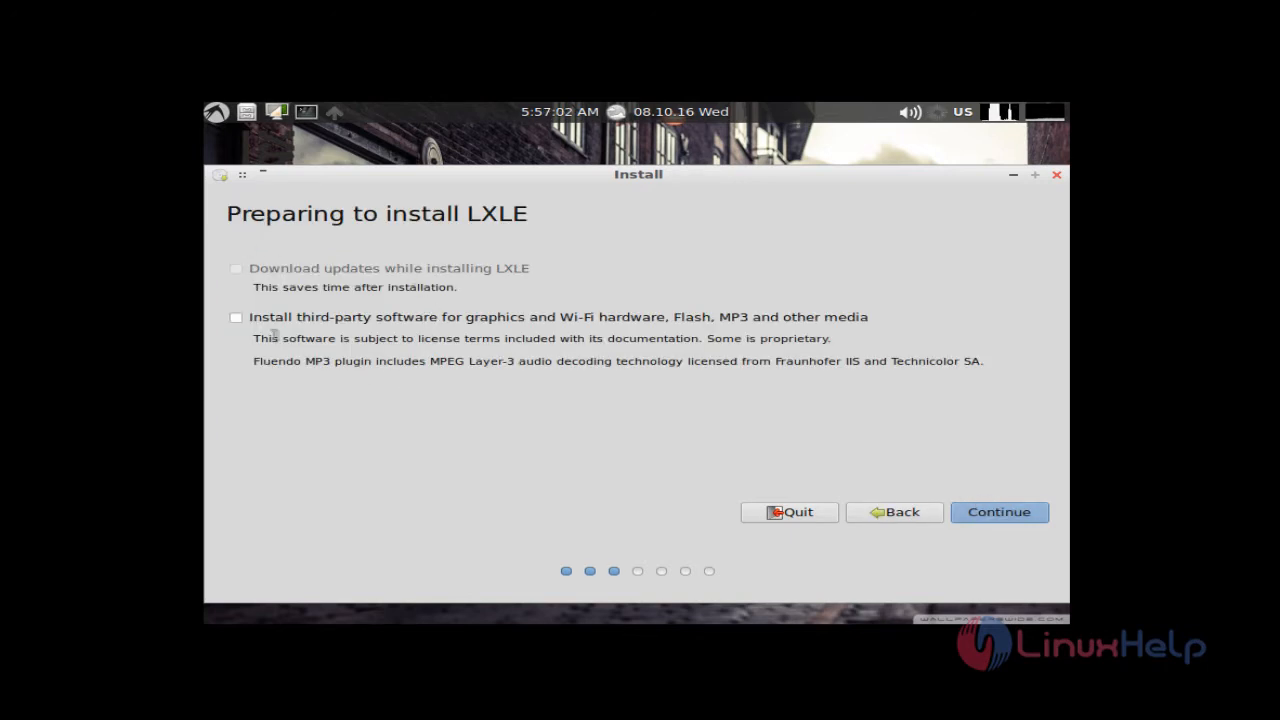
{"action": "mouse_move", "coordinate": [473, 420]}
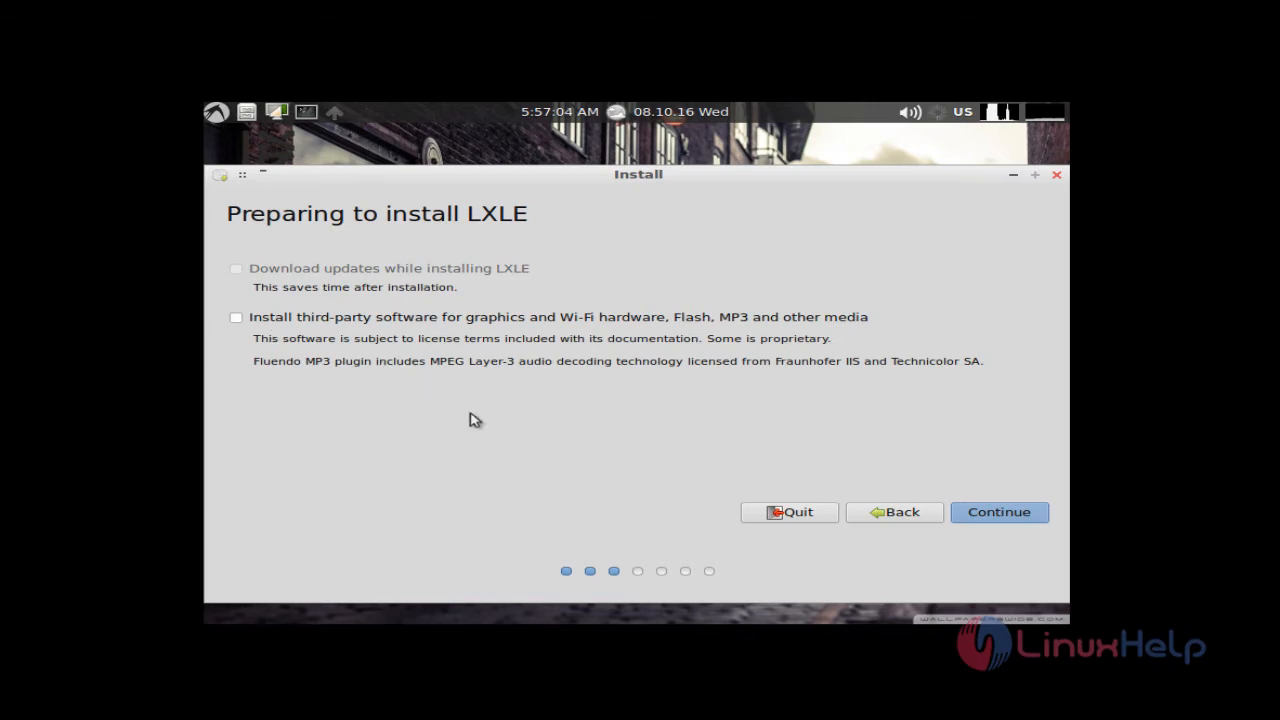
{"action": "mouse_move", "coordinate": [686, 404]}
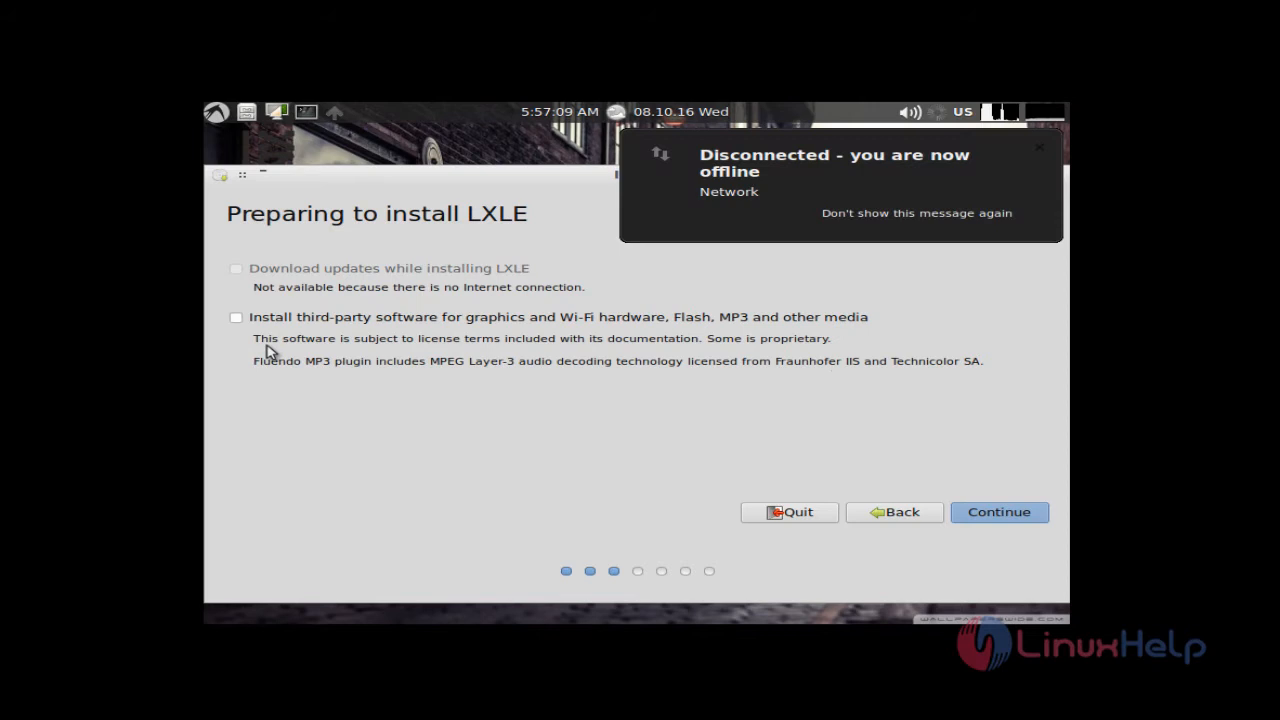
{"action": "mouse_move", "coordinate": [876, 455]}
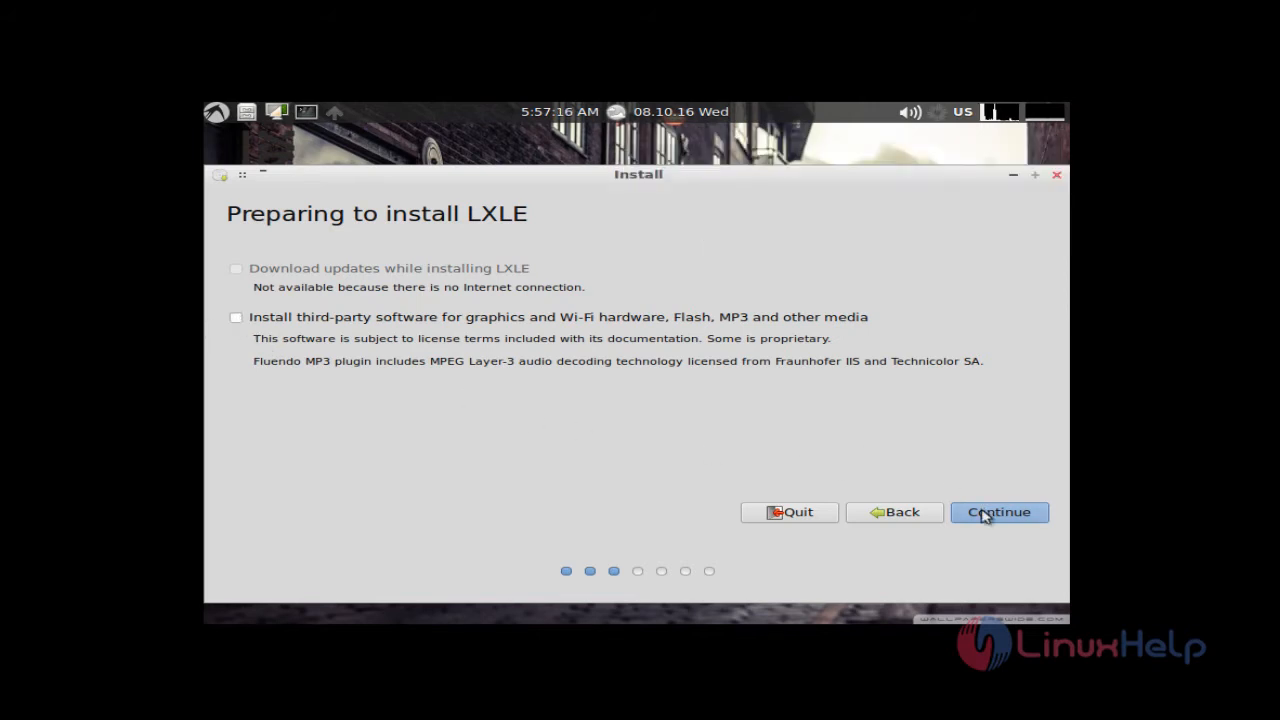
{"action": "left_click", "coordinate": [999, 512]}
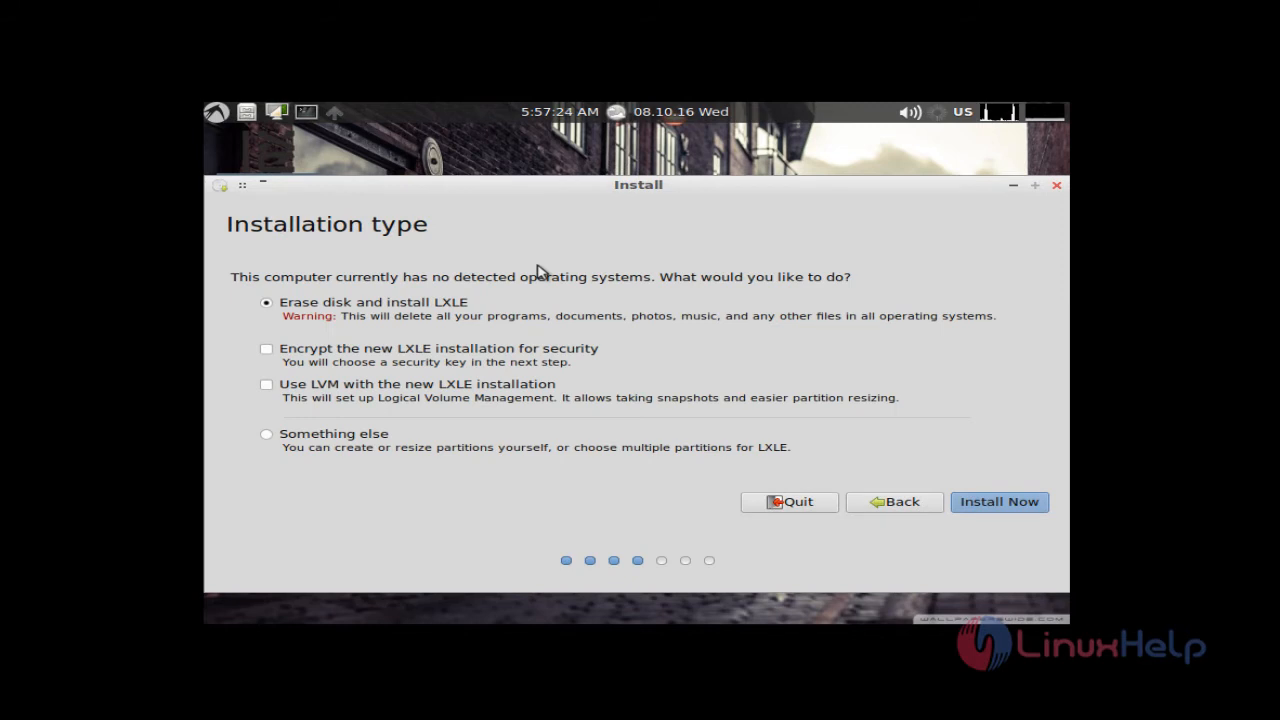
Choose Something else, give /dev/sda a new partition table, and select its free space.
{"action": "left_click", "coordinate": [266, 434]}
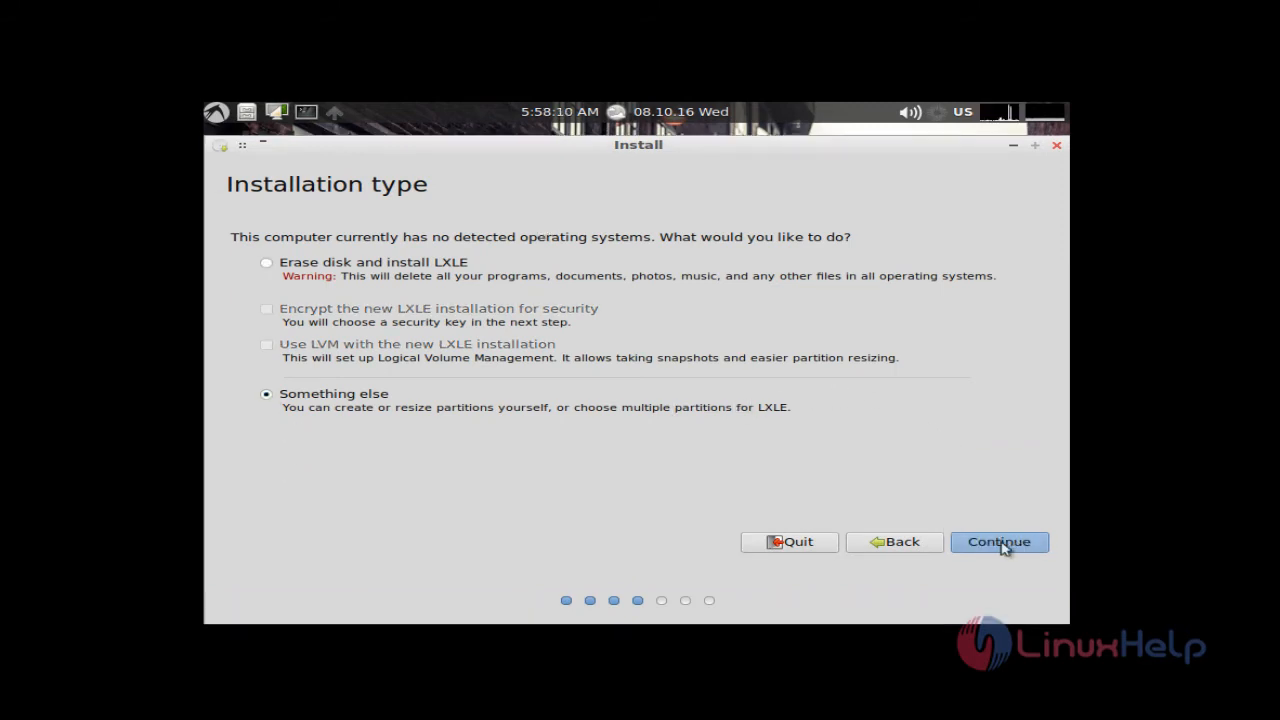
{"action": "left_click", "coordinate": [999, 542]}
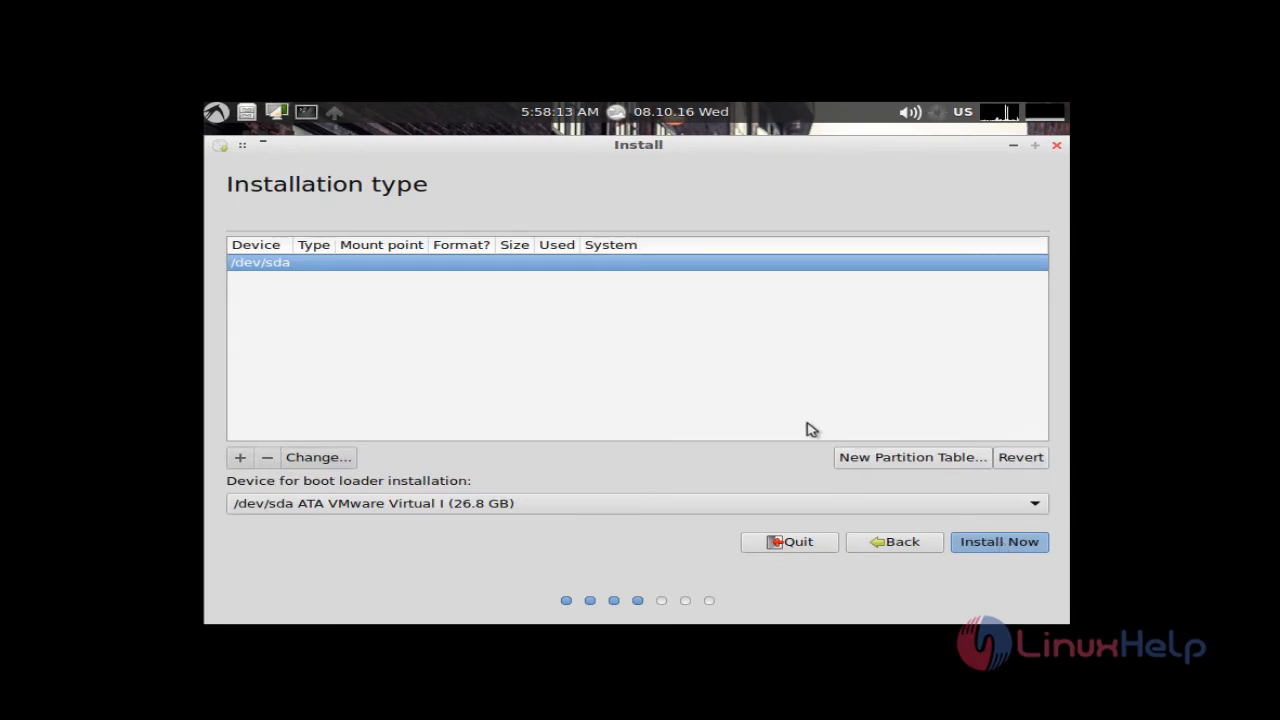
{"action": "mouse_move", "coordinate": [892, 469]}
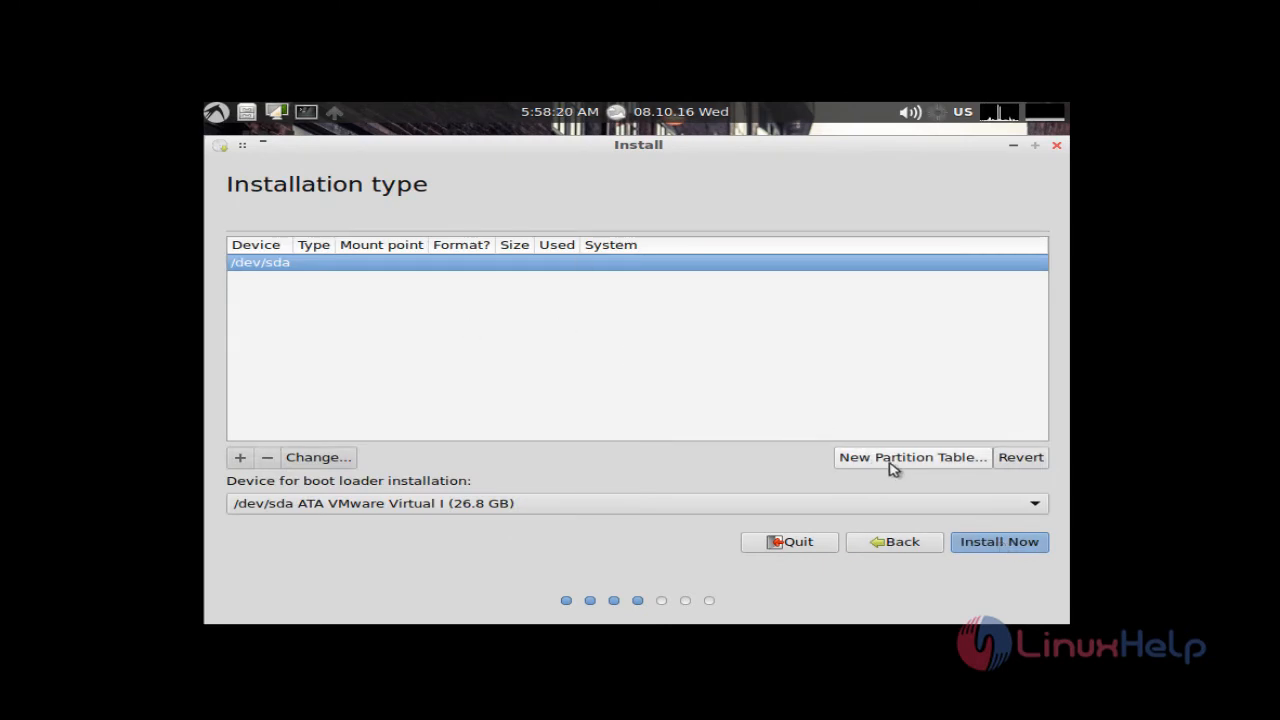
{"action": "left_click", "coordinate": [911, 457]}
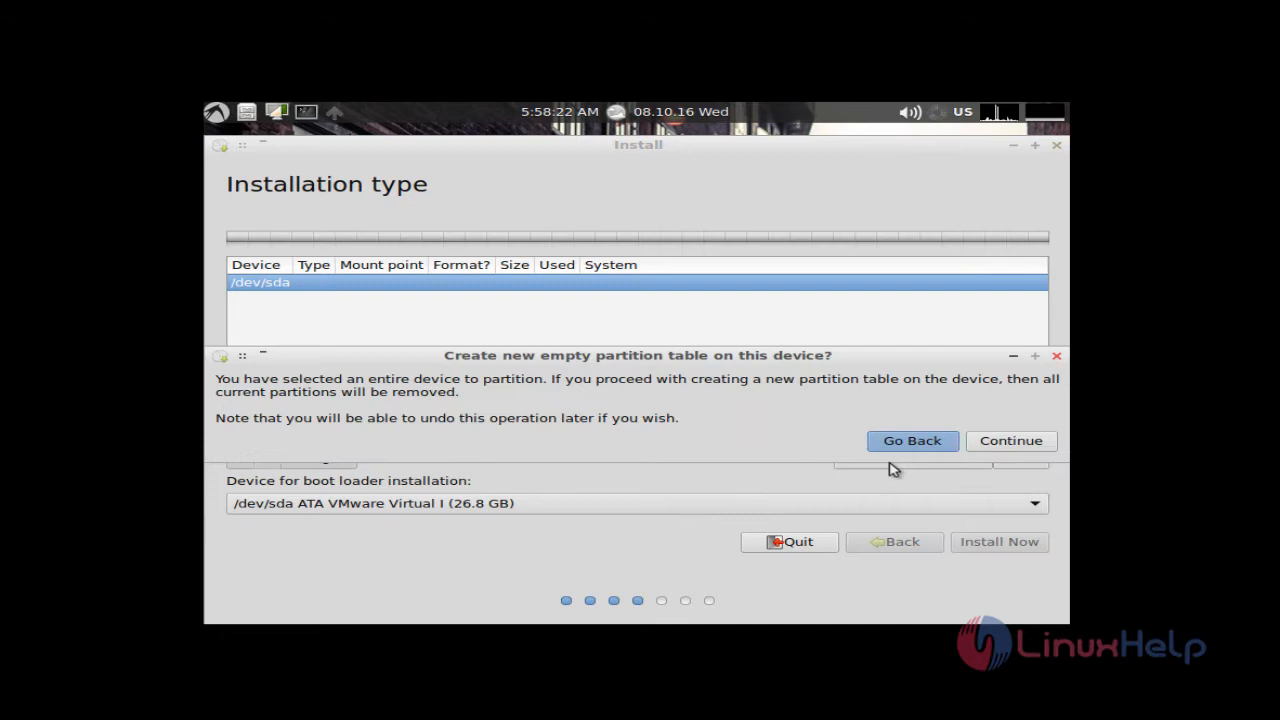
{"action": "mouse_move", "coordinate": [660, 378]}
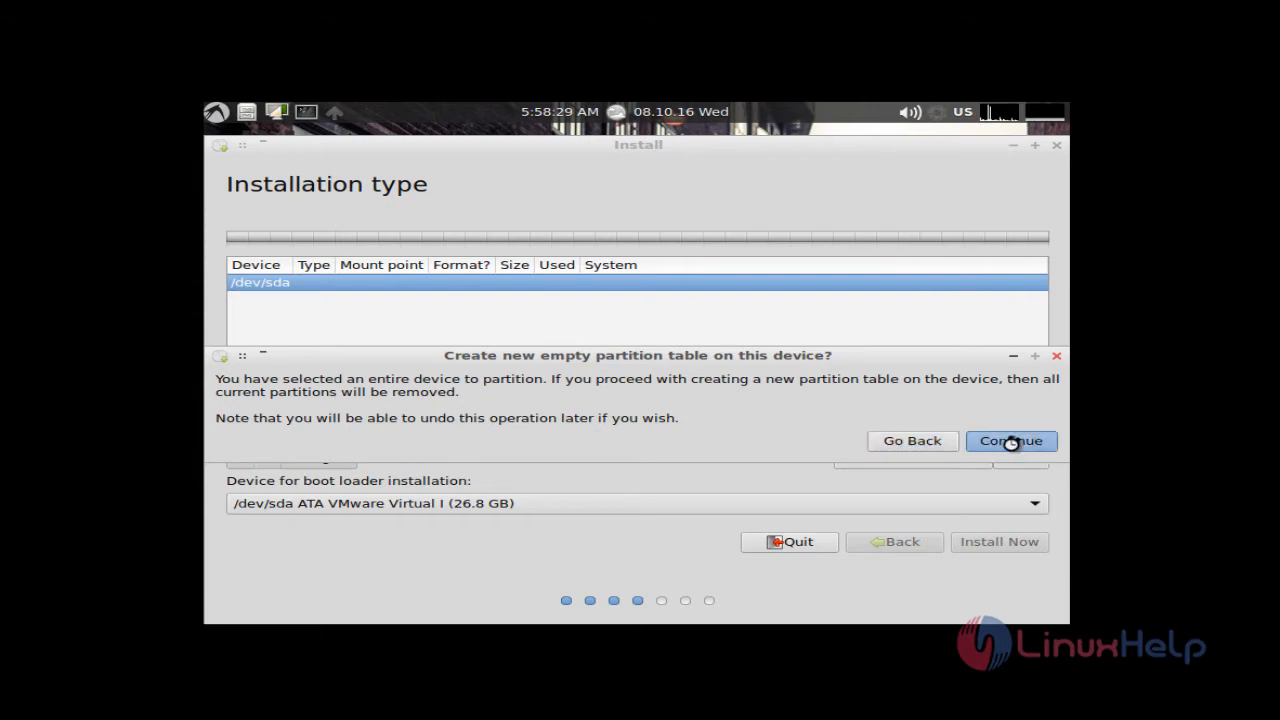
{"action": "left_click", "coordinate": [1011, 441]}
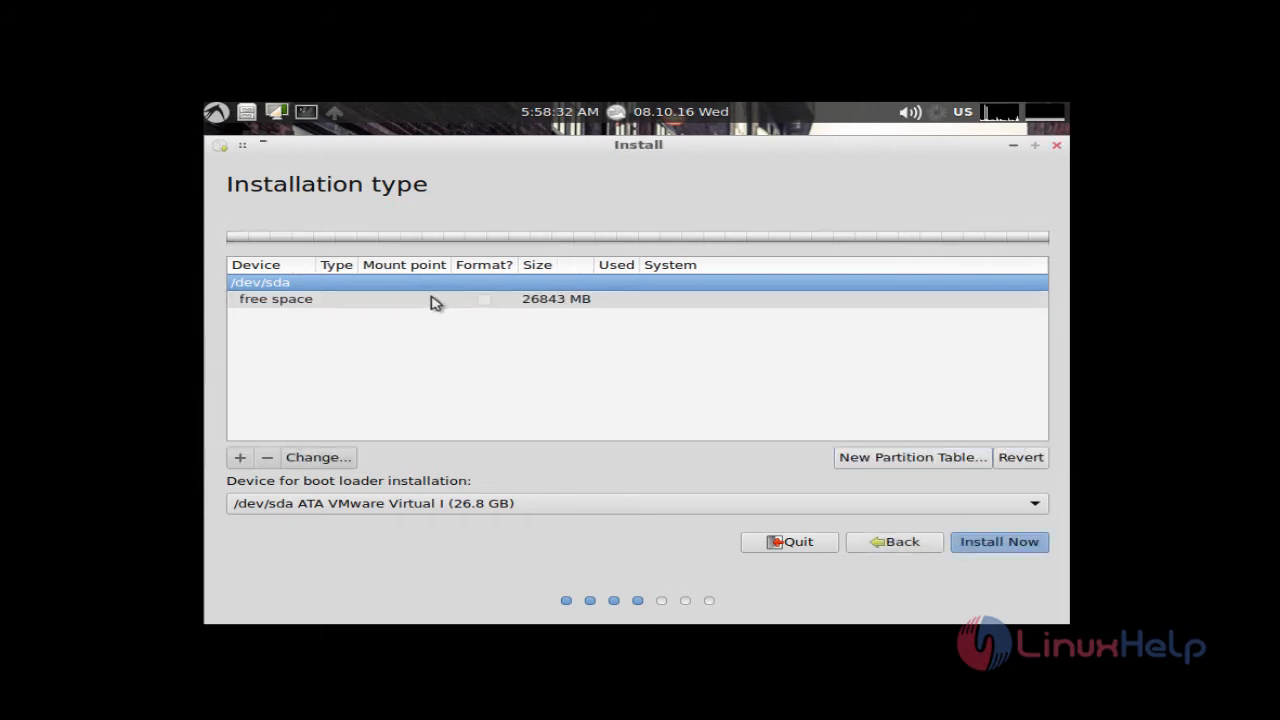
{"action": "left_click", "coordinate": [300, 299]}
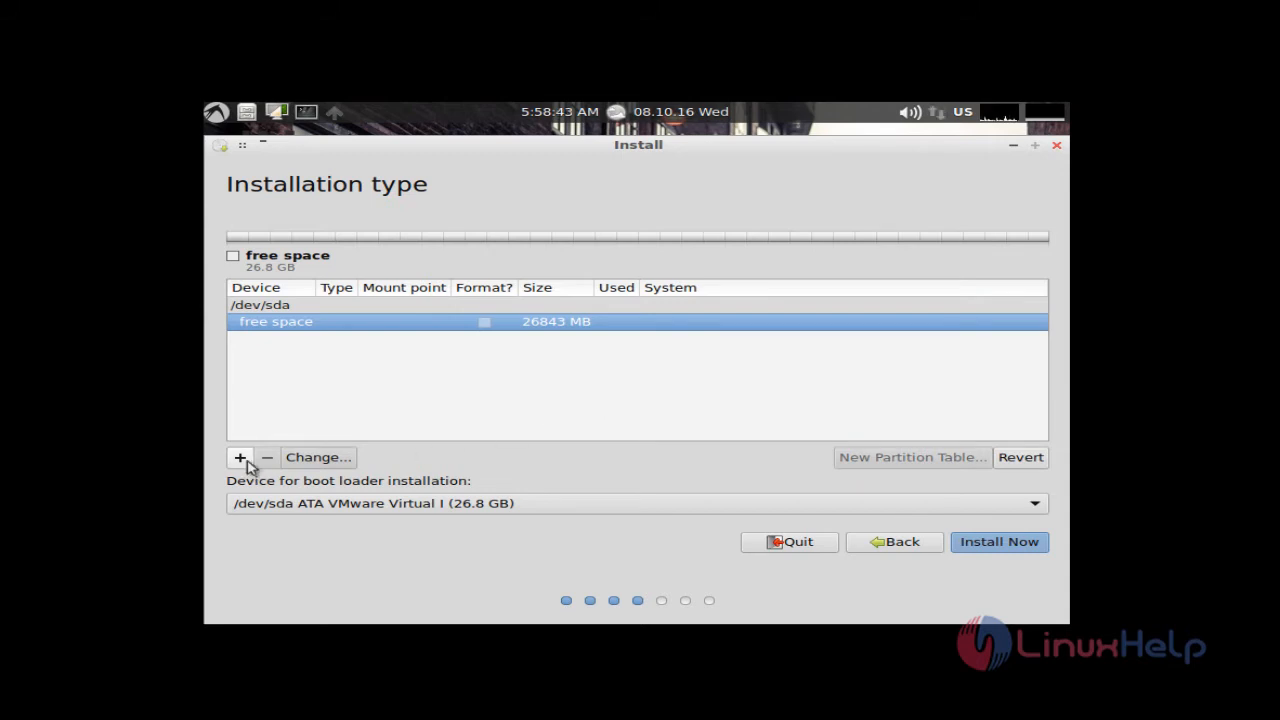
Create a 15000 MB Ext4 partition mounted at / from the free space.
{"action": "left_click", "coordinate": [240, 457]}
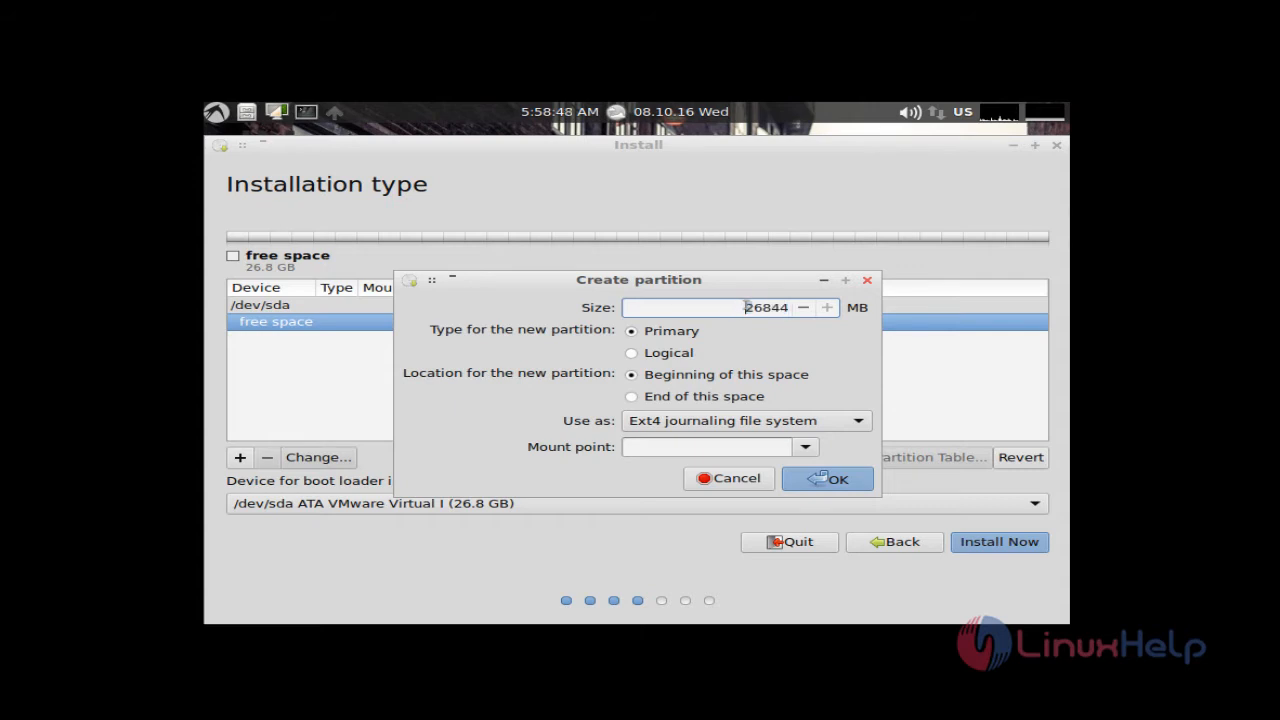
{"action": "left_click", "coordinate": [710, 307]}
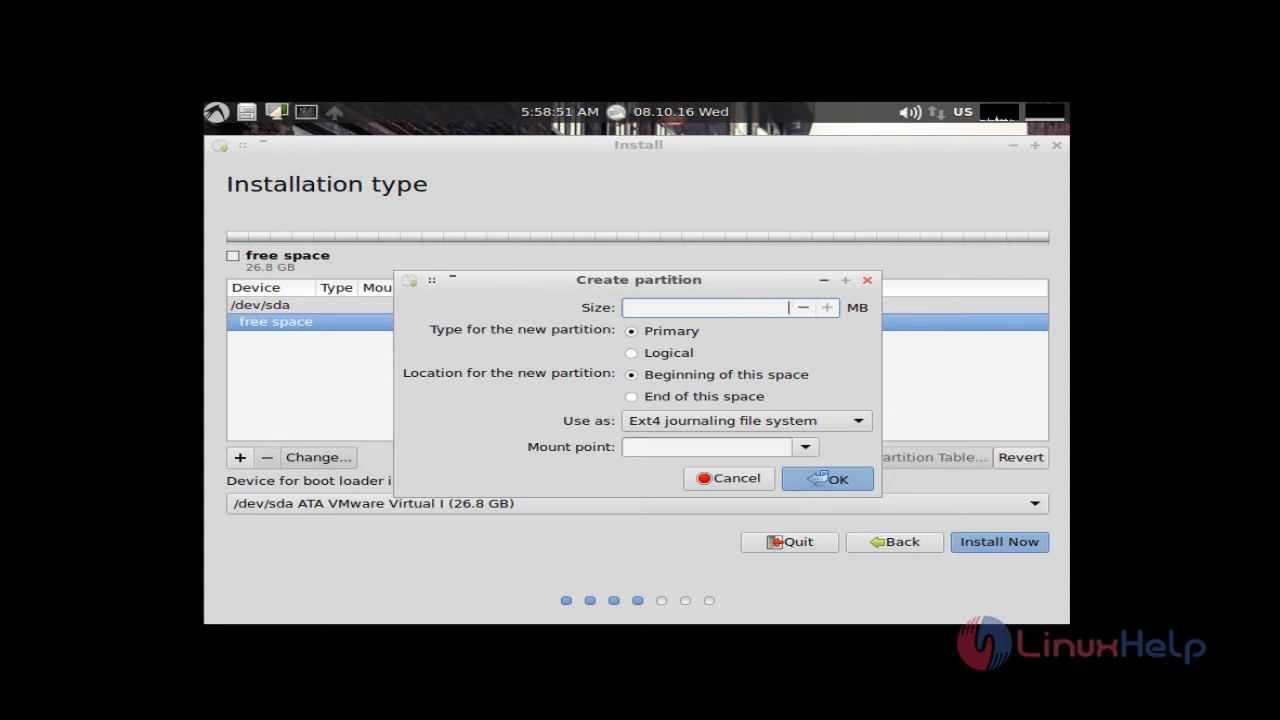
{"action": "type", "text": "15000"}
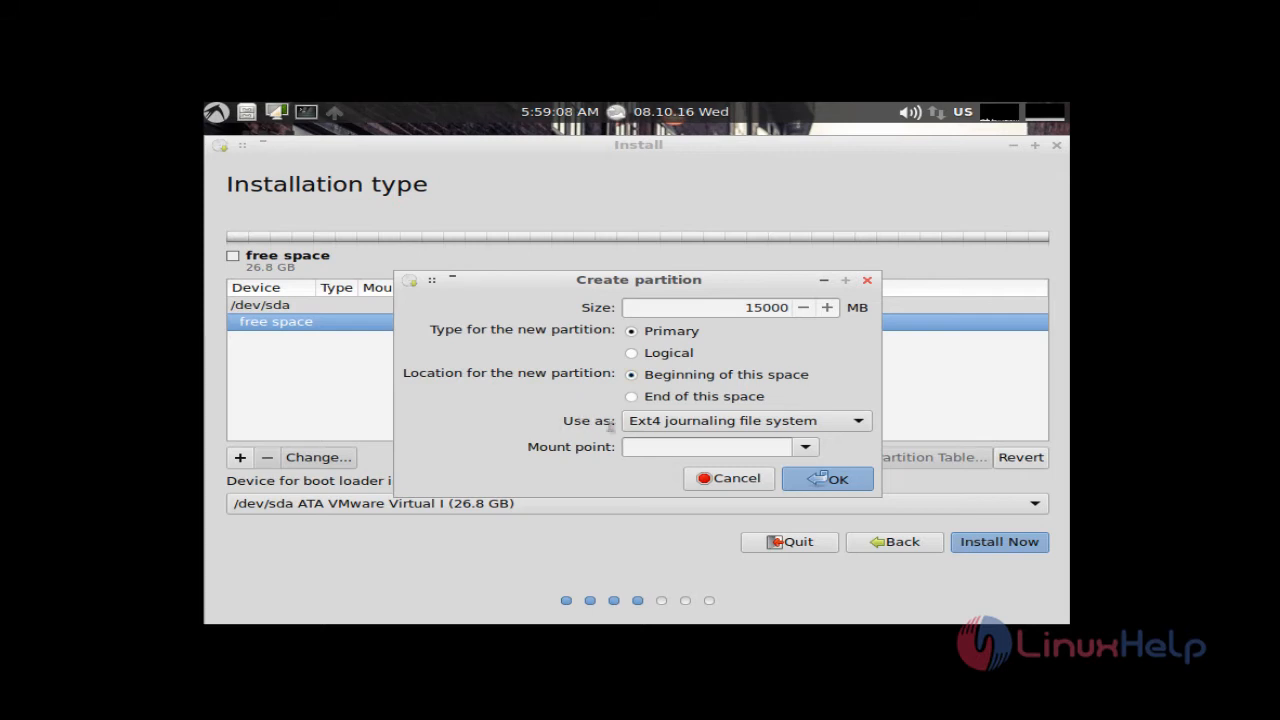
{"action": "mouse_move", "coordinate": [787, 434]}
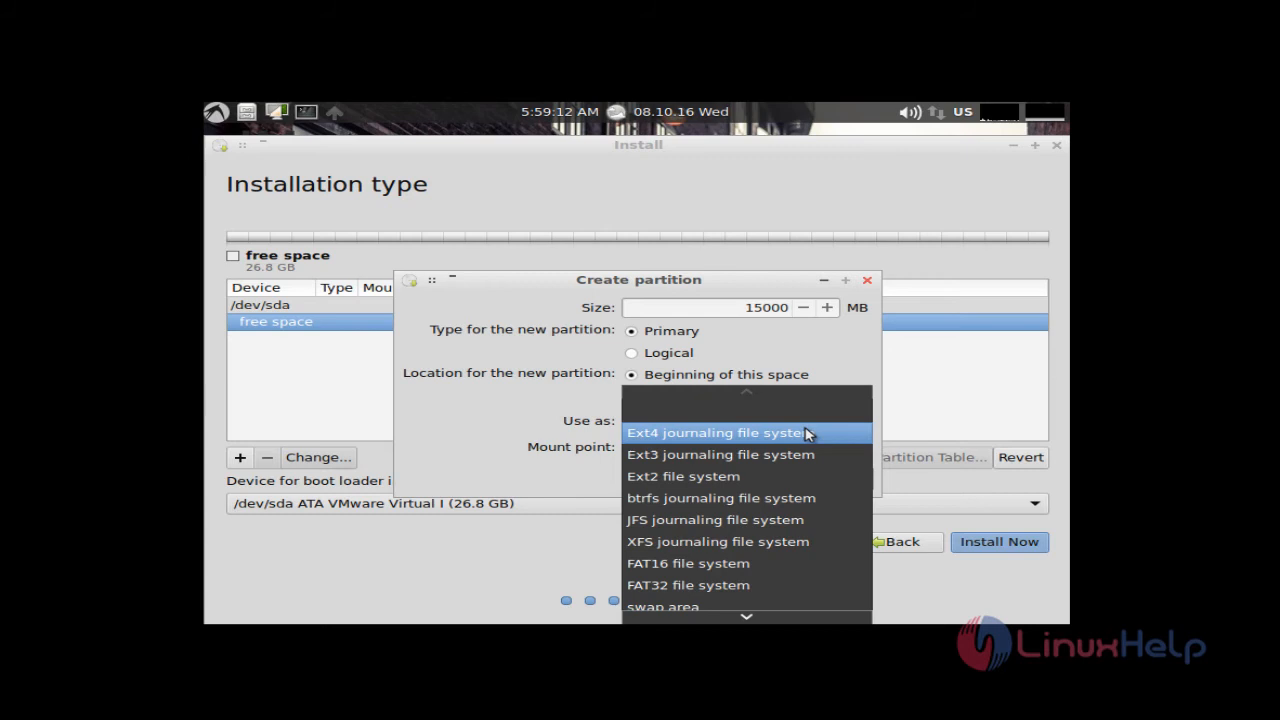
{"action": "left_click", "coordinate": [718, 432]}
{"action": "type", "text": "/"}
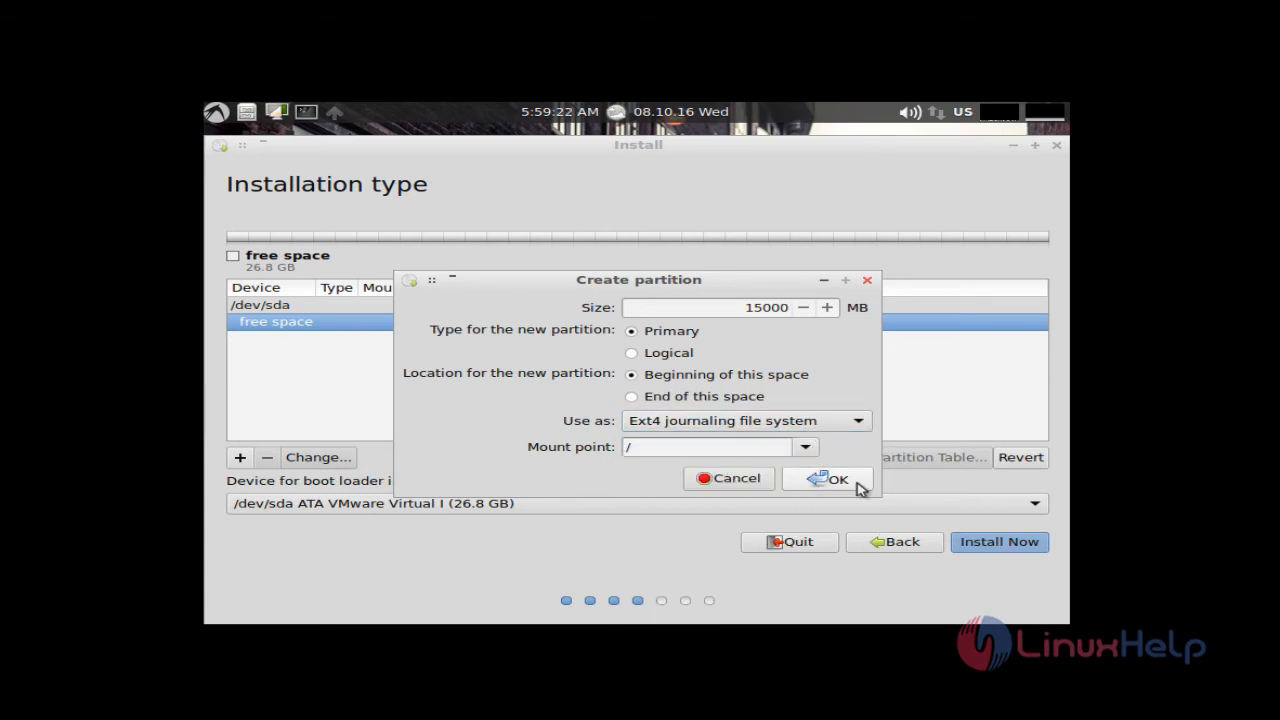
{"action": "left_click", "coordinate": [836, 478]}
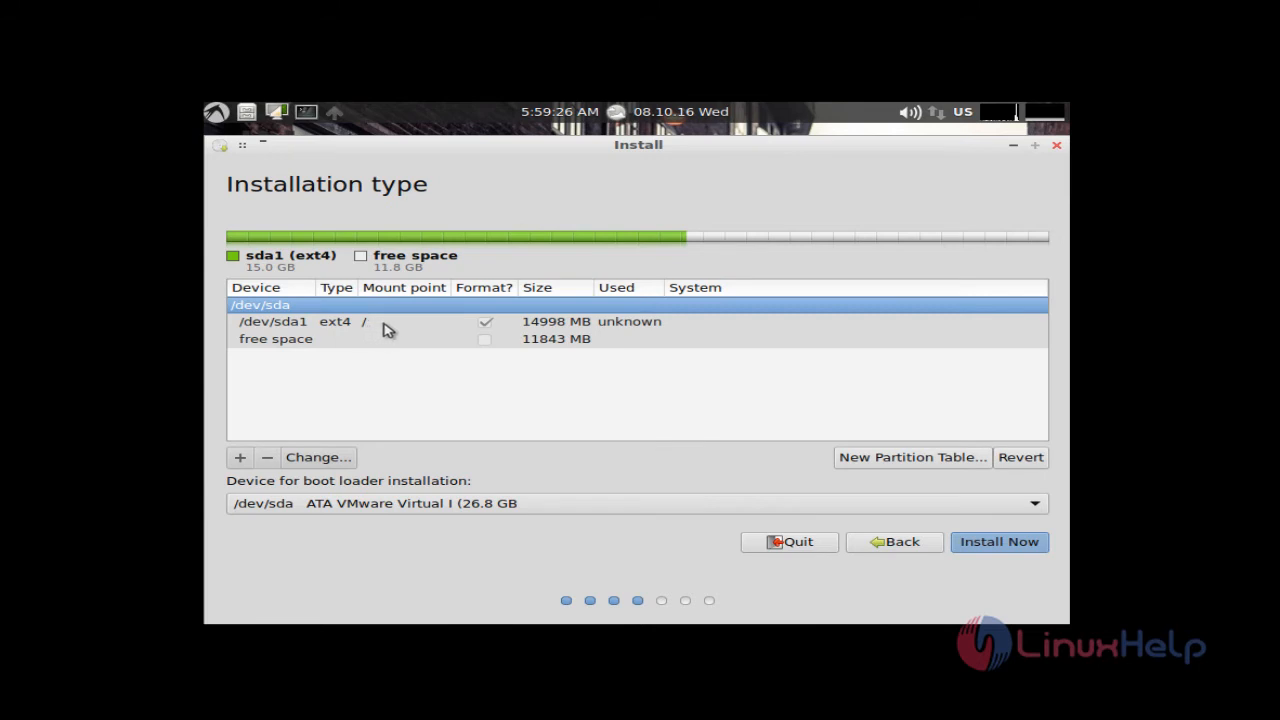
{"action": "mouse_move", "coordinate": [418, 346]}
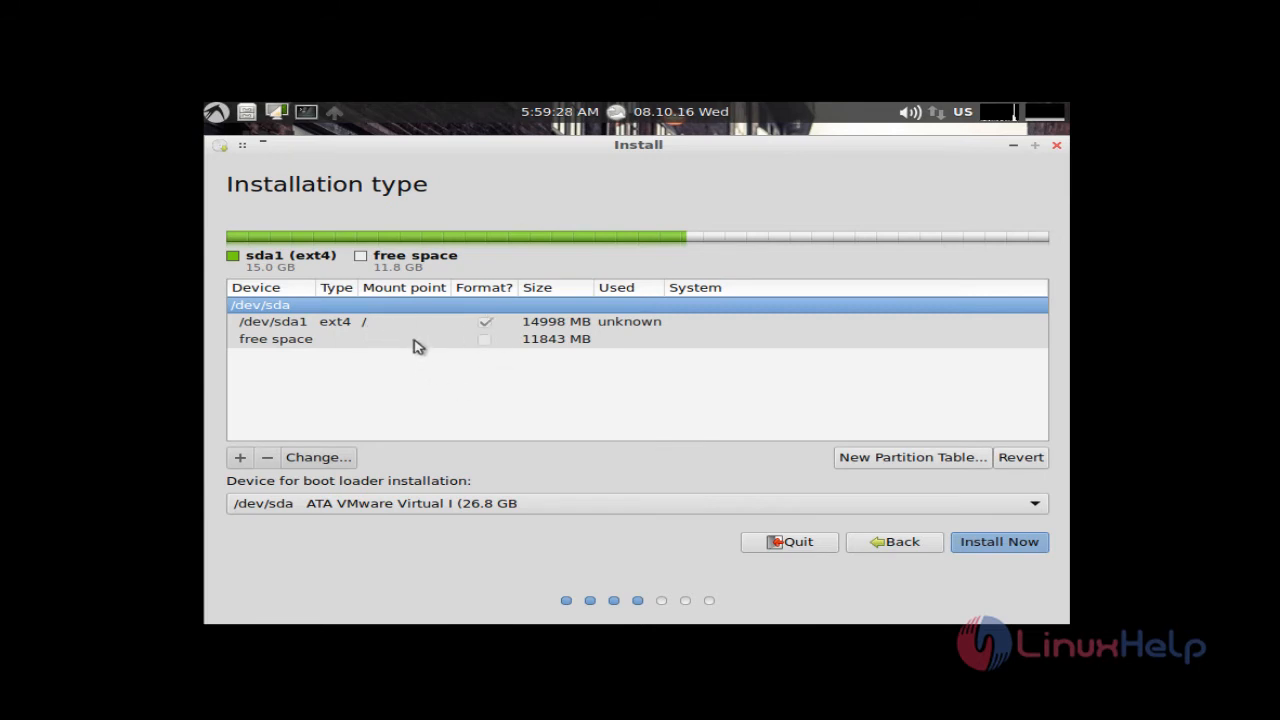
Create a 4000 MB primary partition used as swap area from the remaining free space.
{"action": "left_click", "coordinate": [275, 338]}
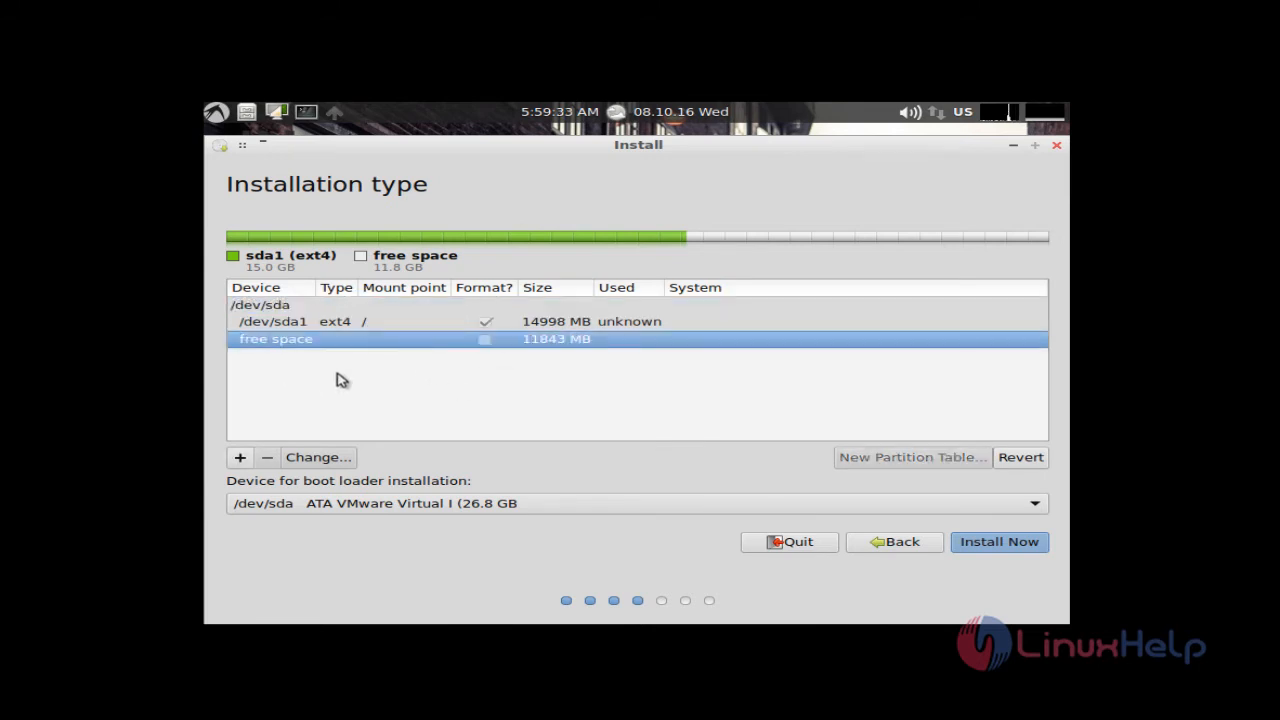
{"action": "left_click", "coordinate": [239, 457]}
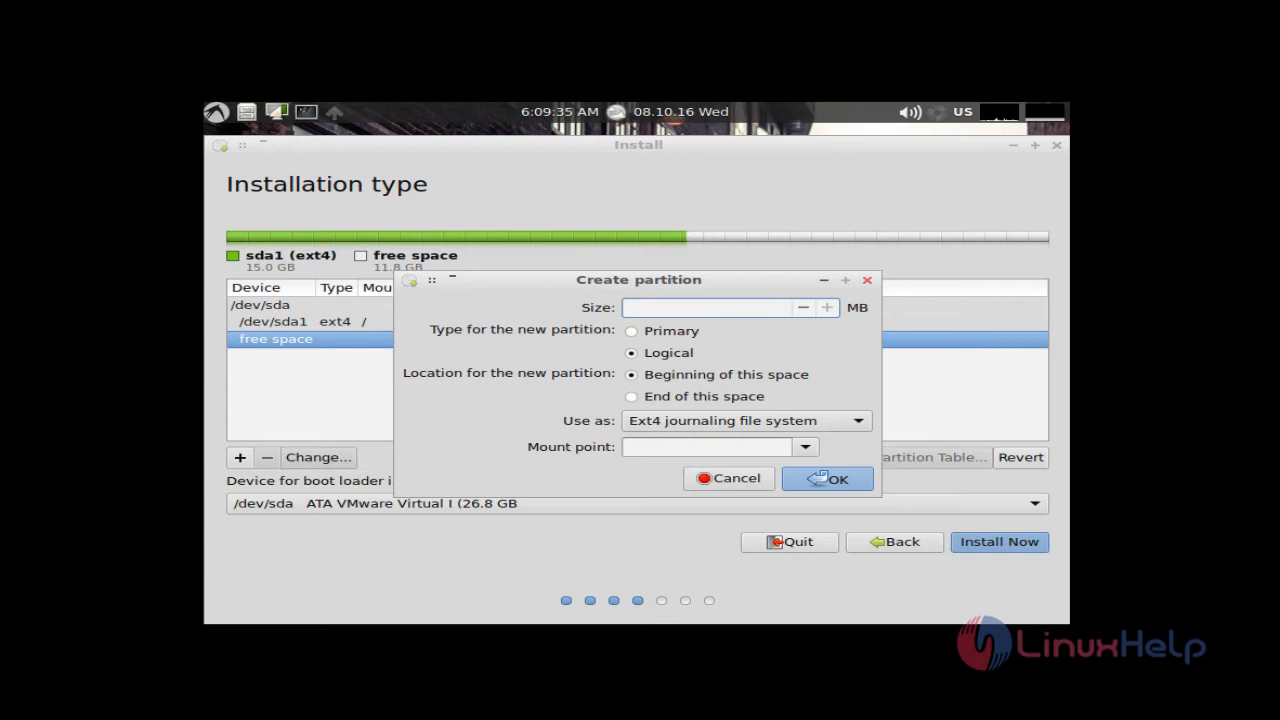
{"action": "type", "text": "4"}
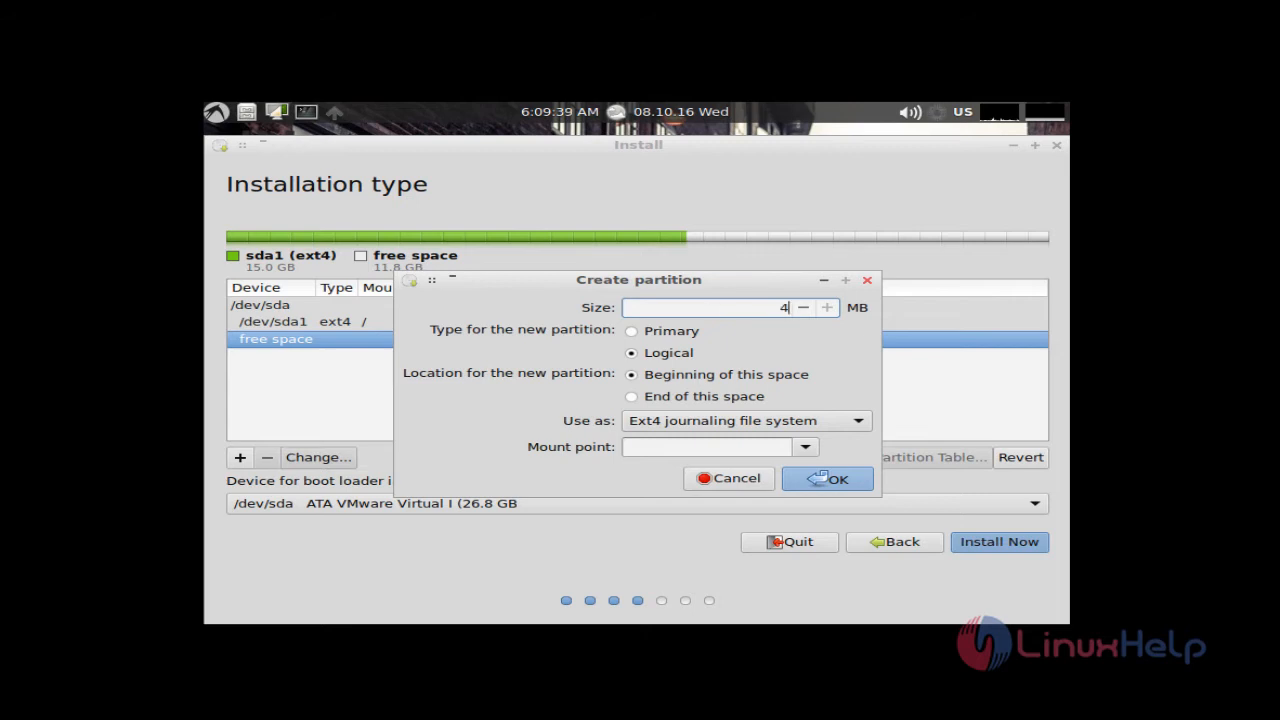
{"action": "type", "text": "000"}
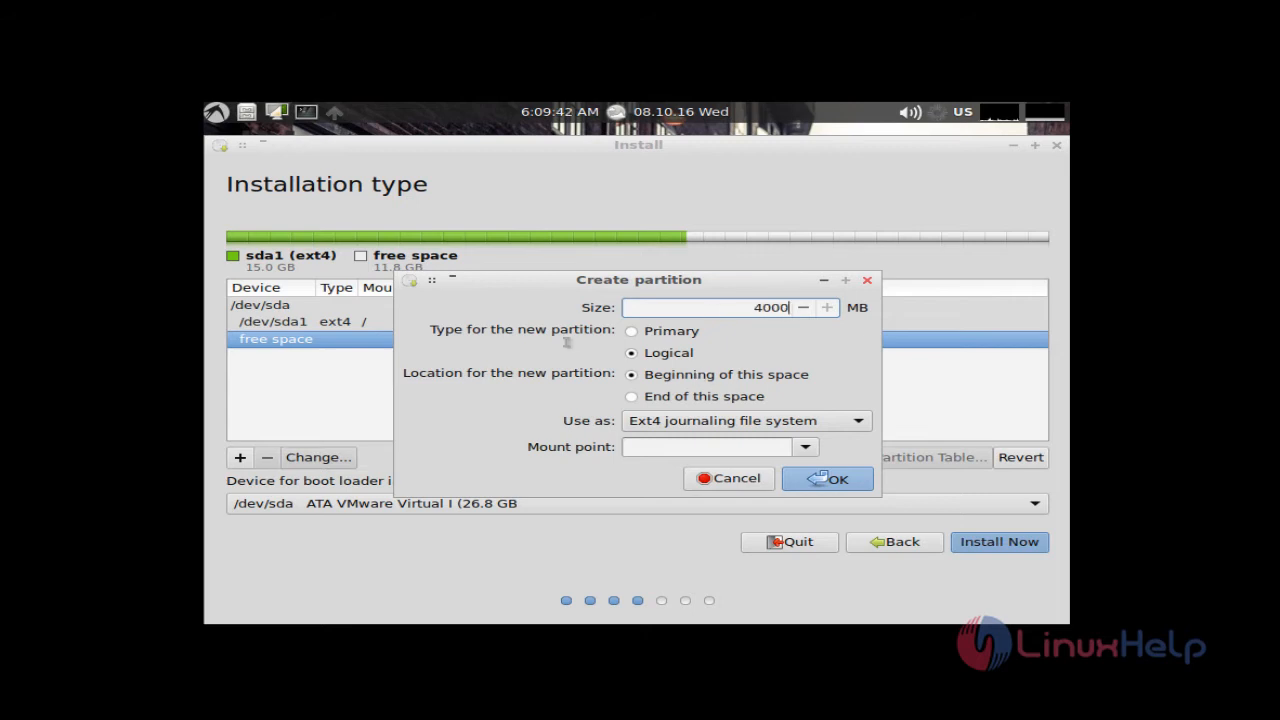
{"action": "left_click", "coordinate": [631, 331]}
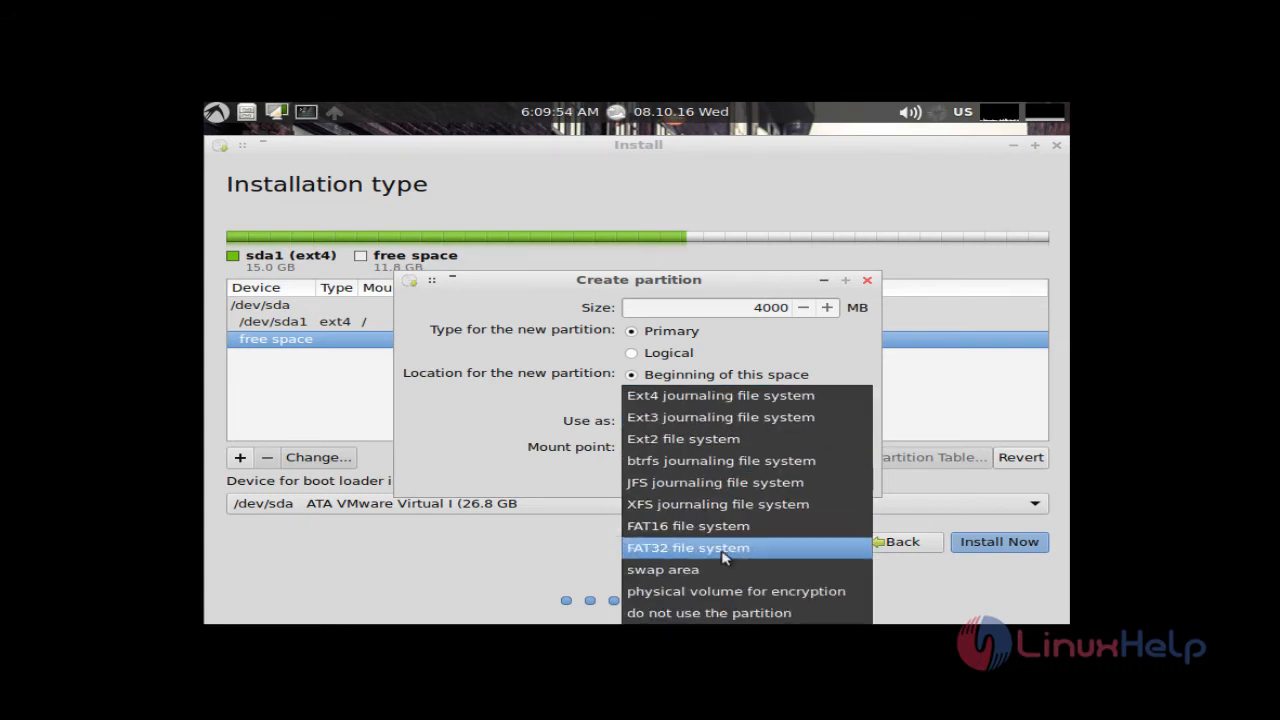
{"action": "left_click", "coordinate": [661, 569]}
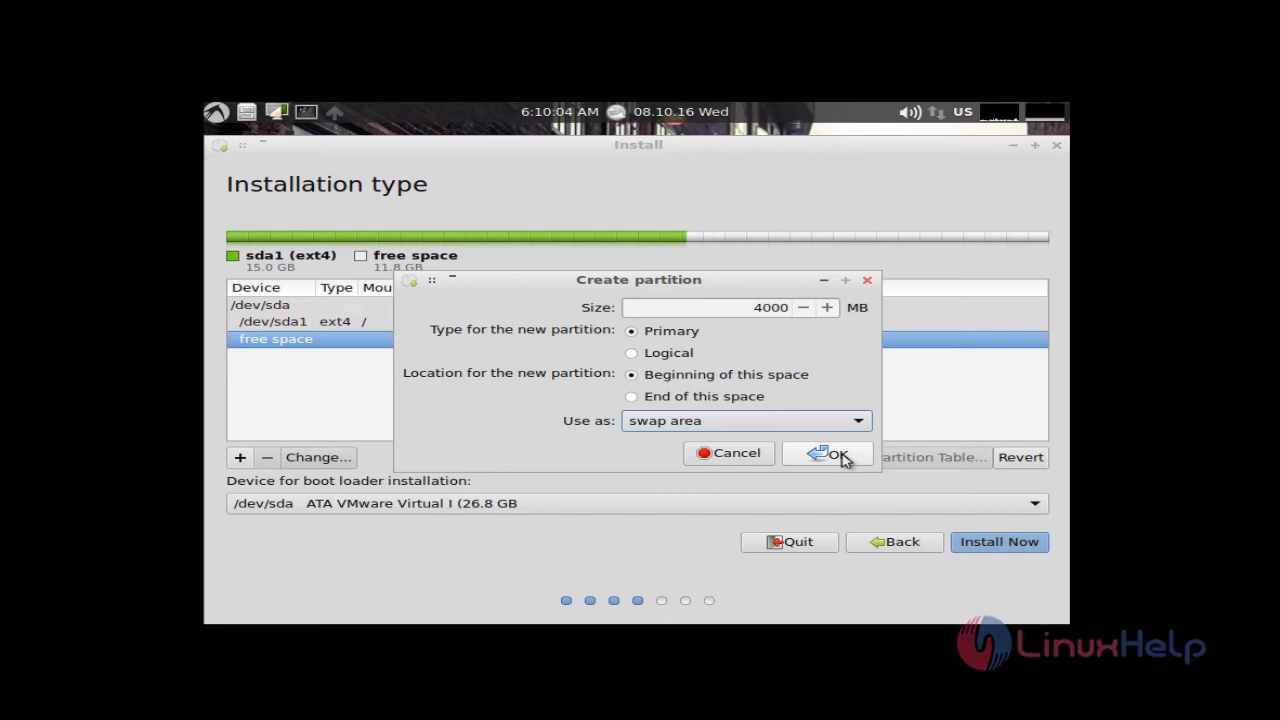
{"action": "left_click", "coordinate": [834, 454]}
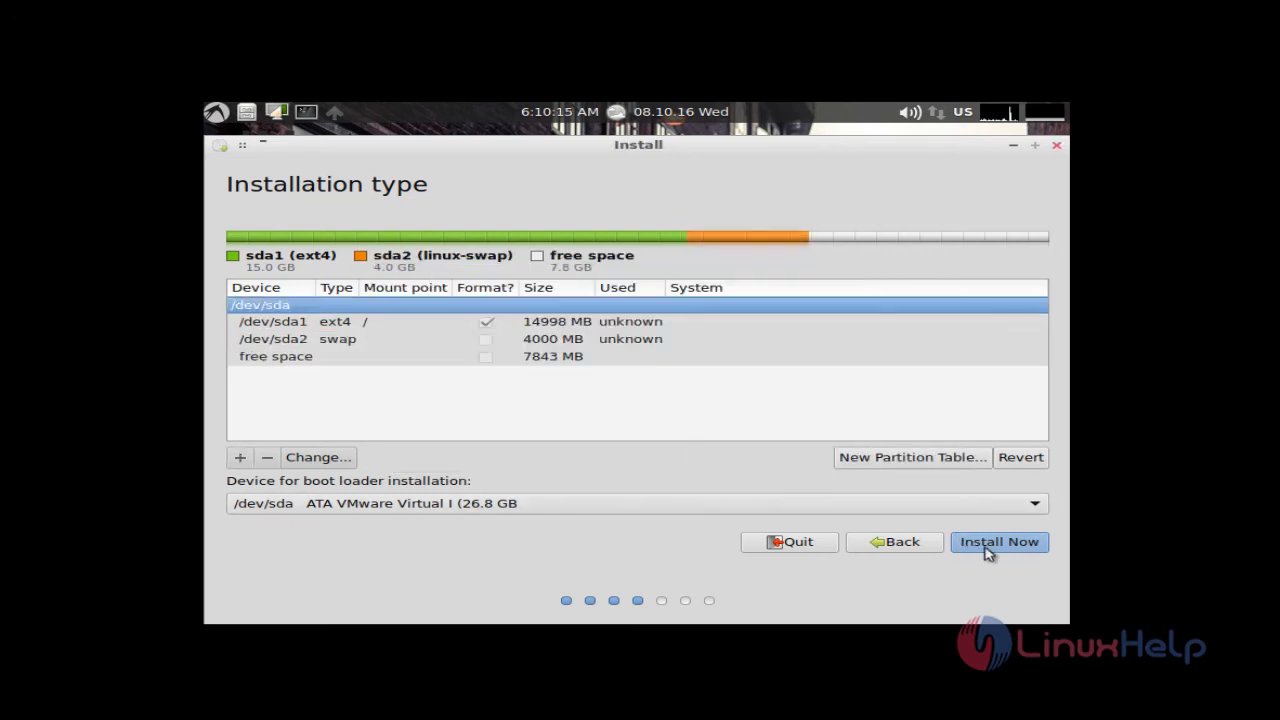
Begin installation and confirm writing the ext4 and swap partition changes to disk.
{"action": "left_click", "coordinate": [999, 542]}
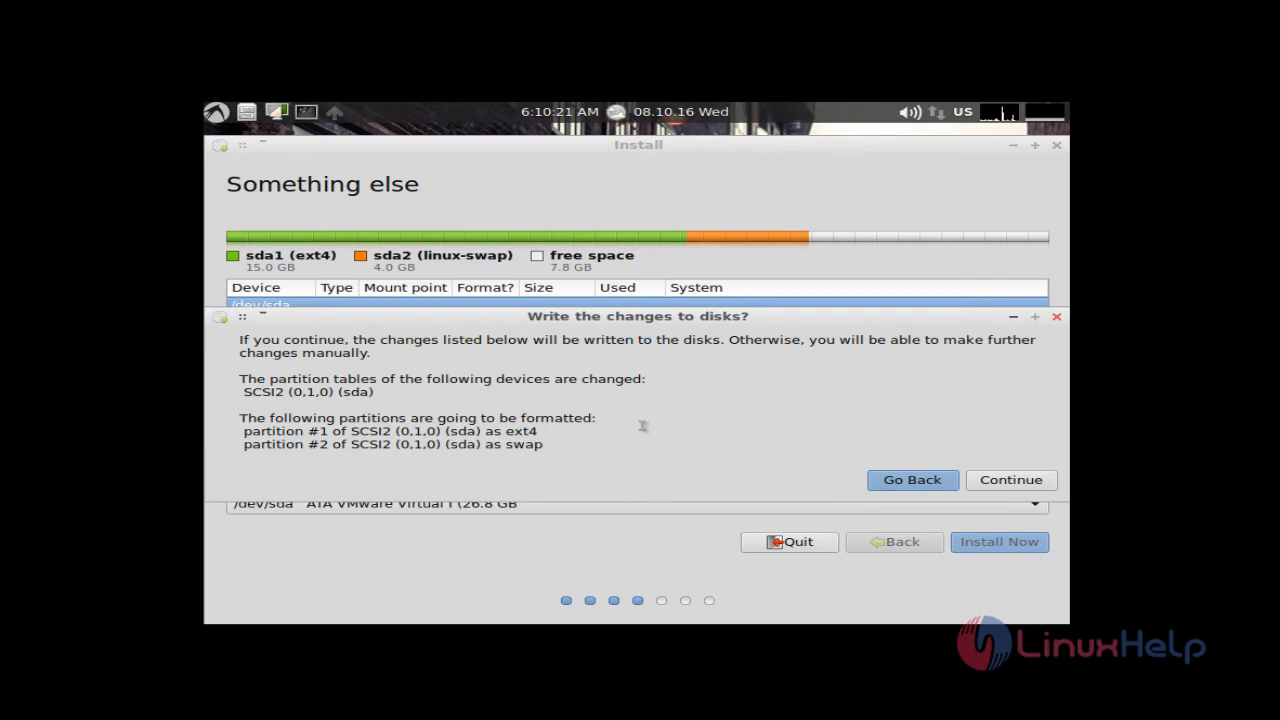
{"action": "mouse_move", "coordinate": [718, 416]}
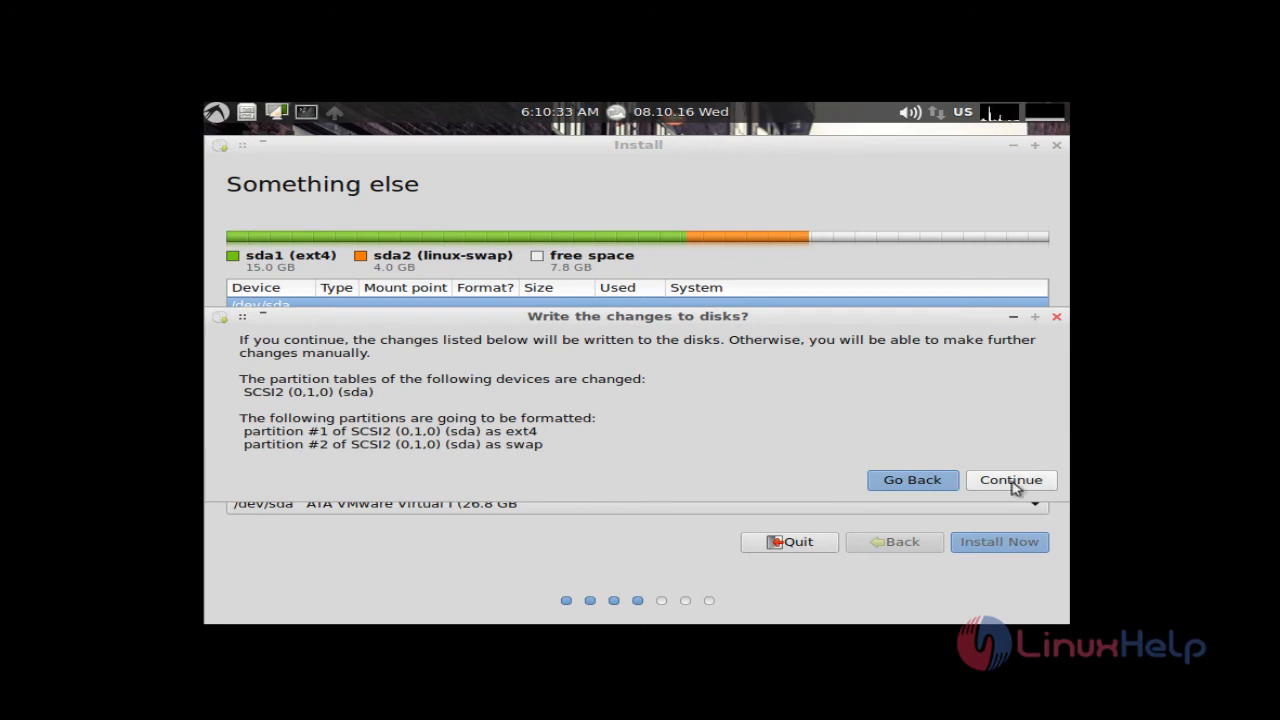
{"action": "left_click", "coordinate": [1011, 480]}
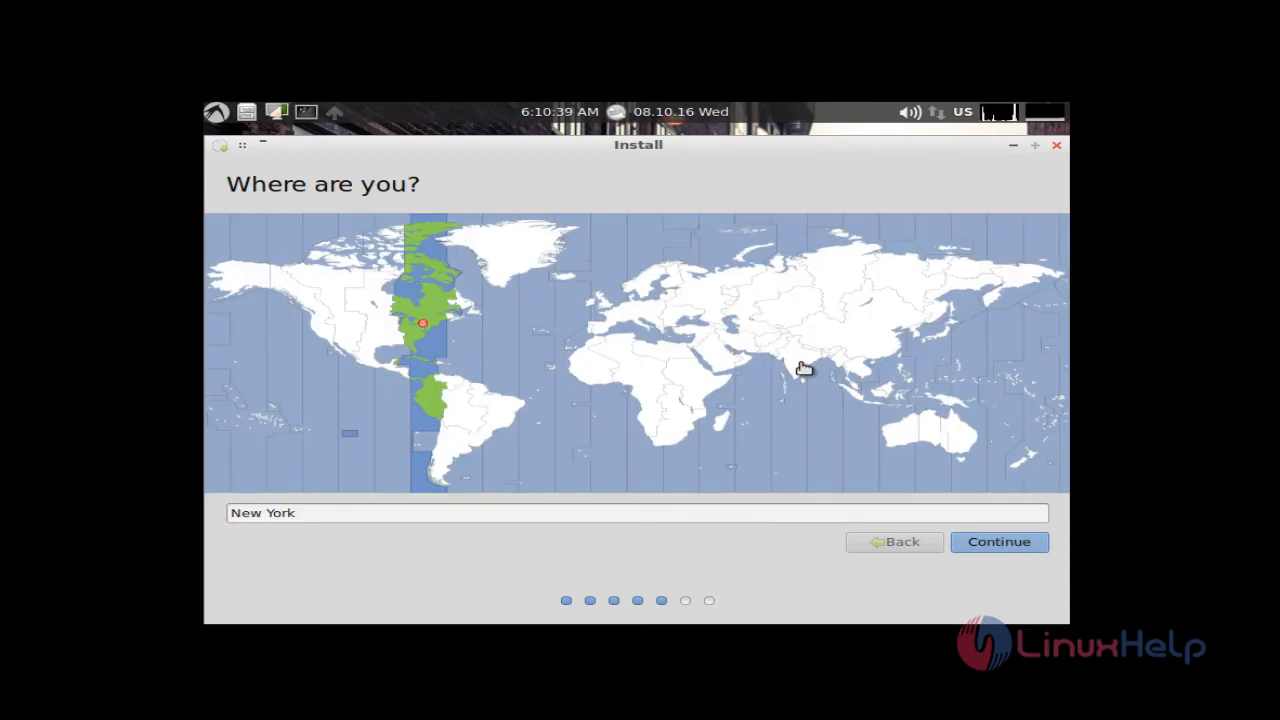
Set Kolkata time zone, keep English (US) keyboard, and submit the user1 account details.
{"action": "left_click", "coordinate": [798, 360]}
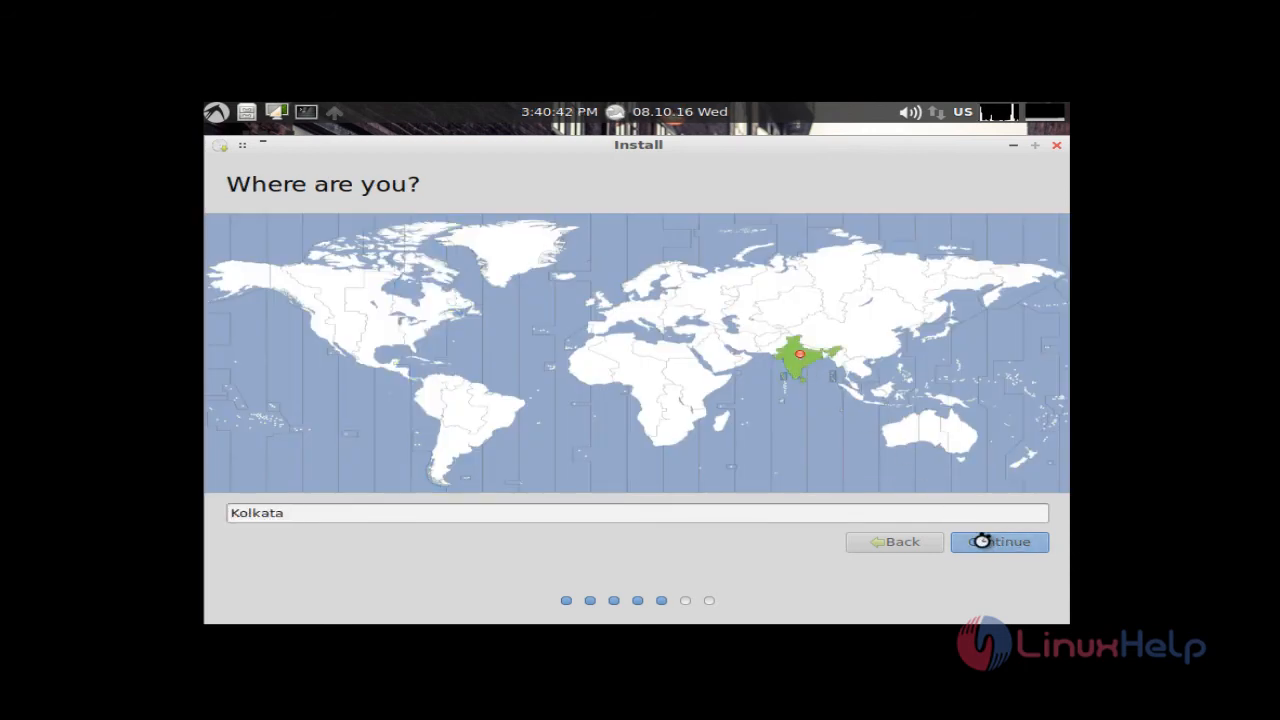
{"action": "left_click", "coordinate": [998, 542]}
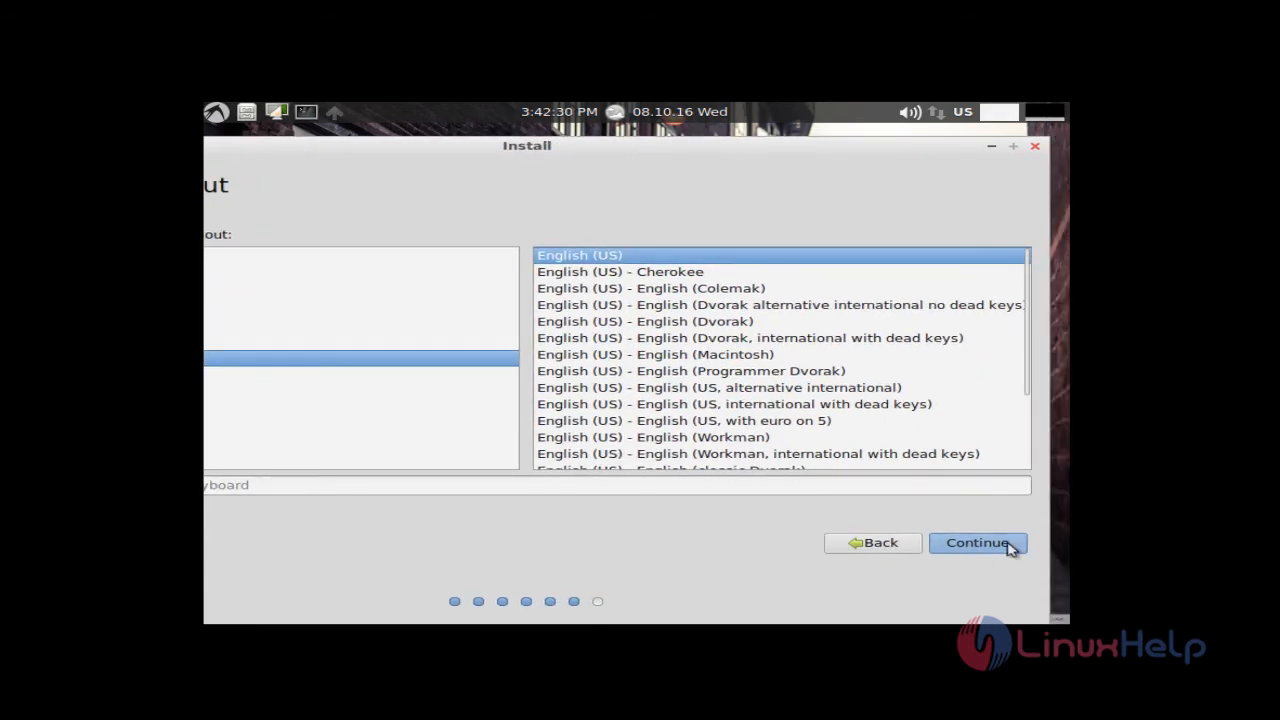
{"action": "left_click", "coordinate": [978, 543]}
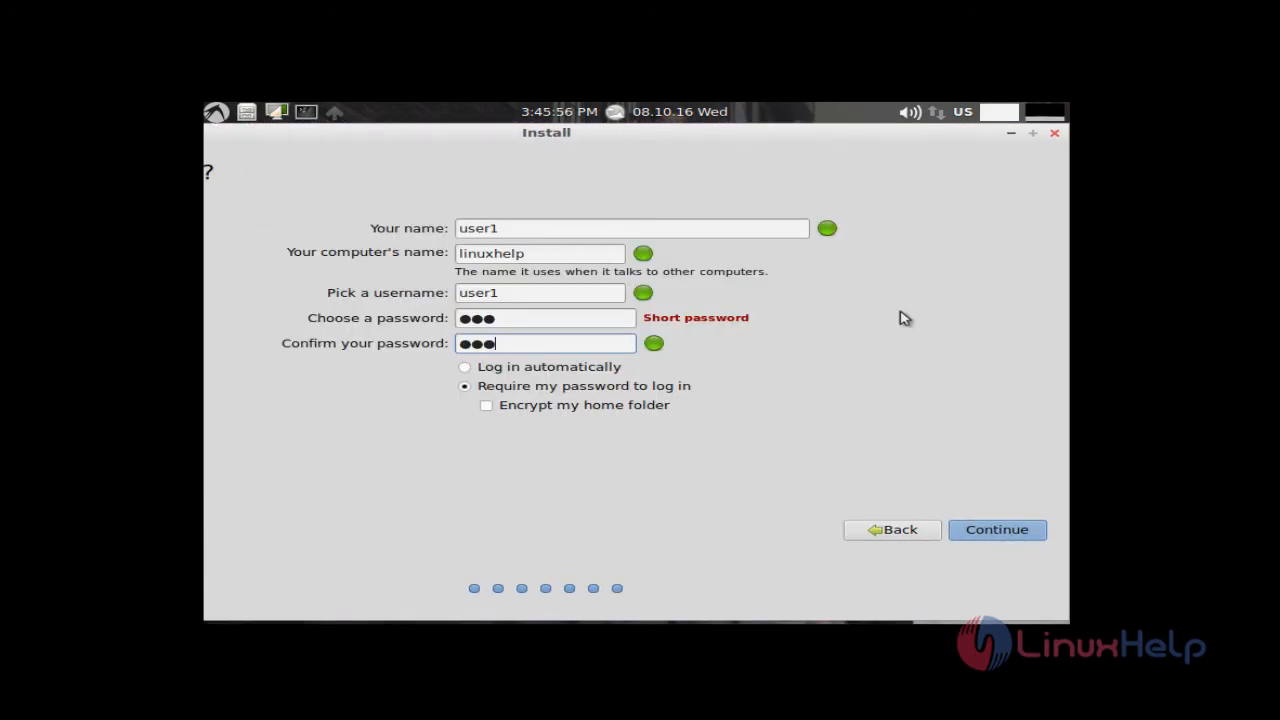
{"action": "mouse_move", "coordinate": [851, 405]}
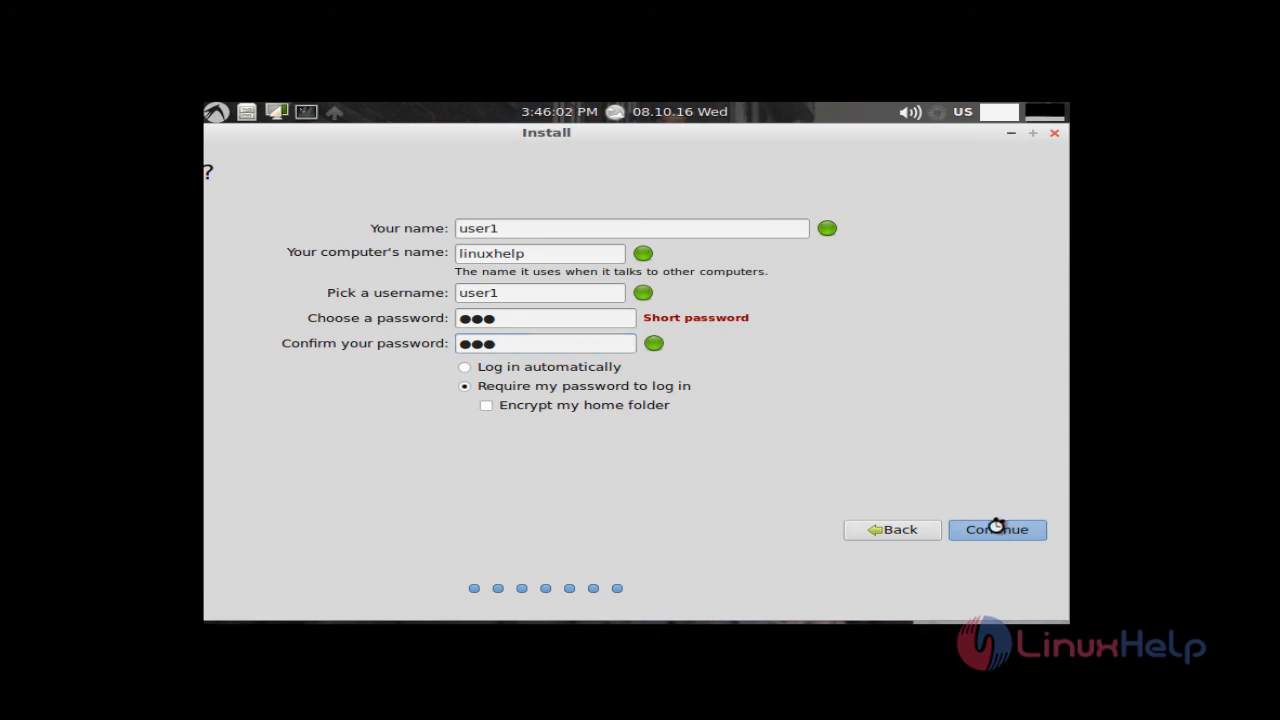
{"action": "left_click", "coordinate": [997, 530]}
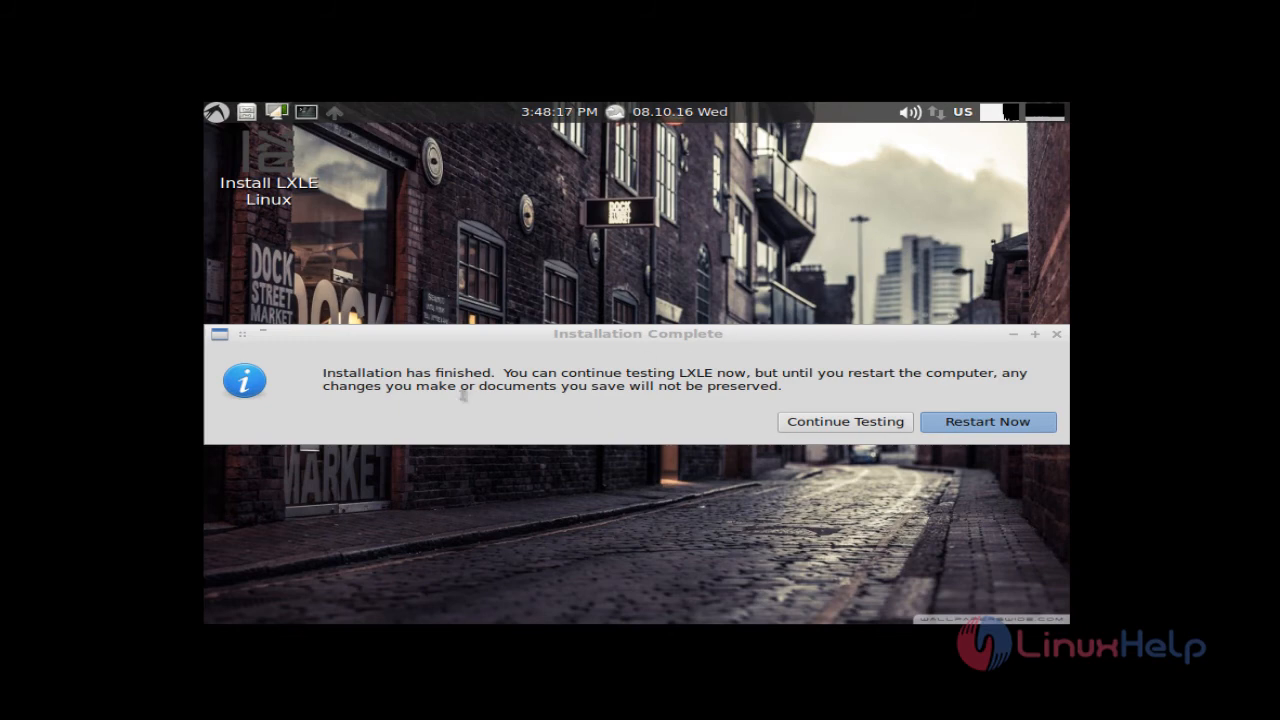
{"action": "mouse_move", "coordinate": [485, 426]}
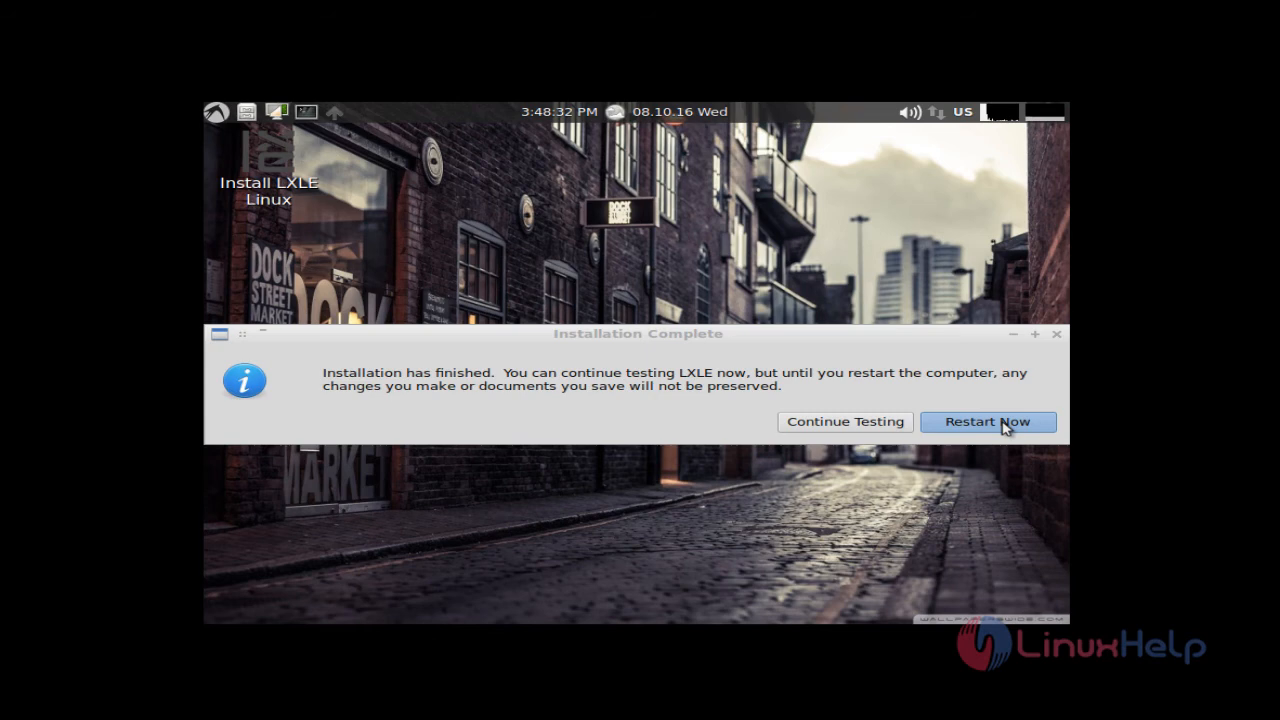
Restart the computer from the Installation Complete dialog.
{"action": "left_click", "coordinate": [988, 422]}
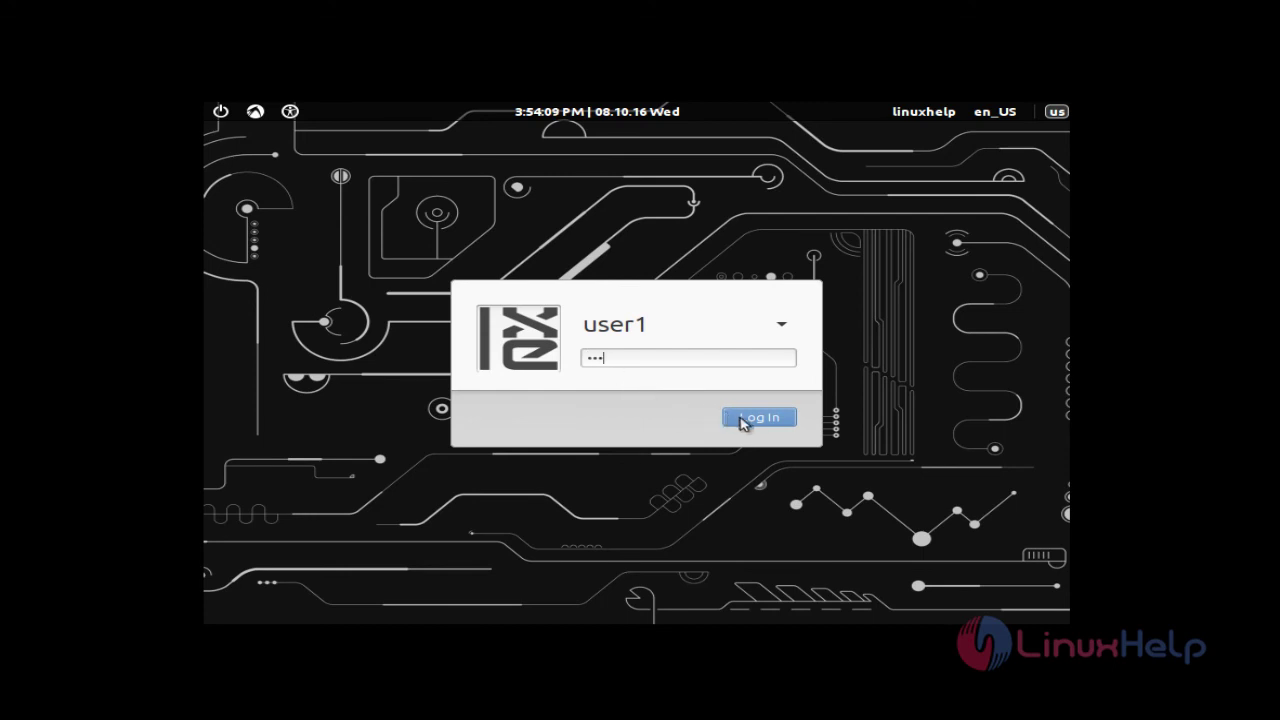
Log in as user1 and open the LXLE application menu.
{"action": "left_click", "coordinate": [758, 416]}
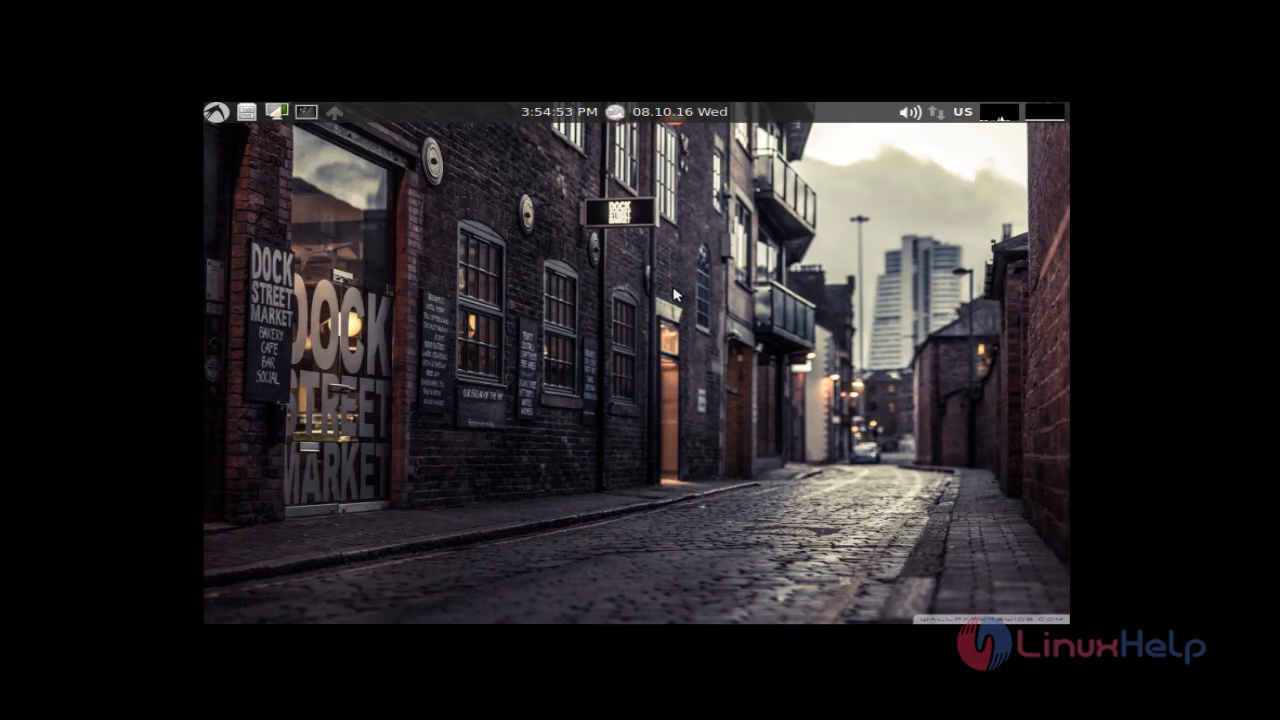
{"action": "mouse_move", "coordinate": [542, 147]}
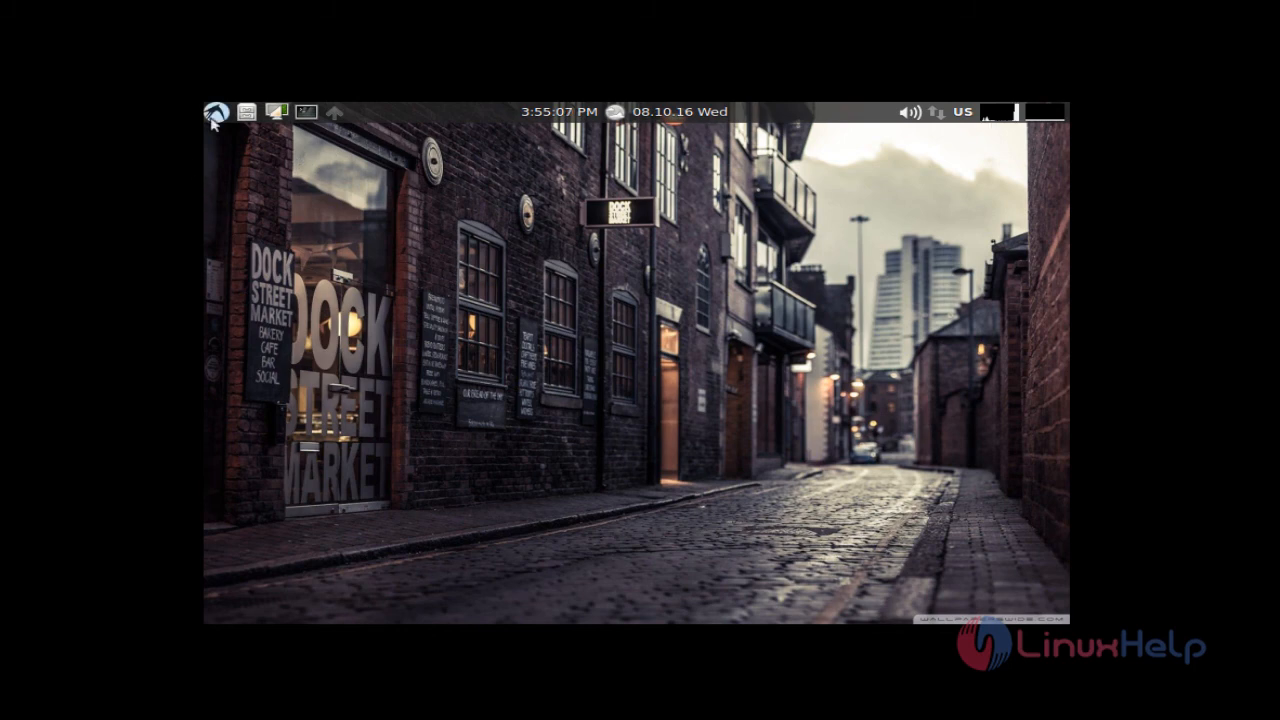
{"action": "left_click", "coordinate": [215, 113]}
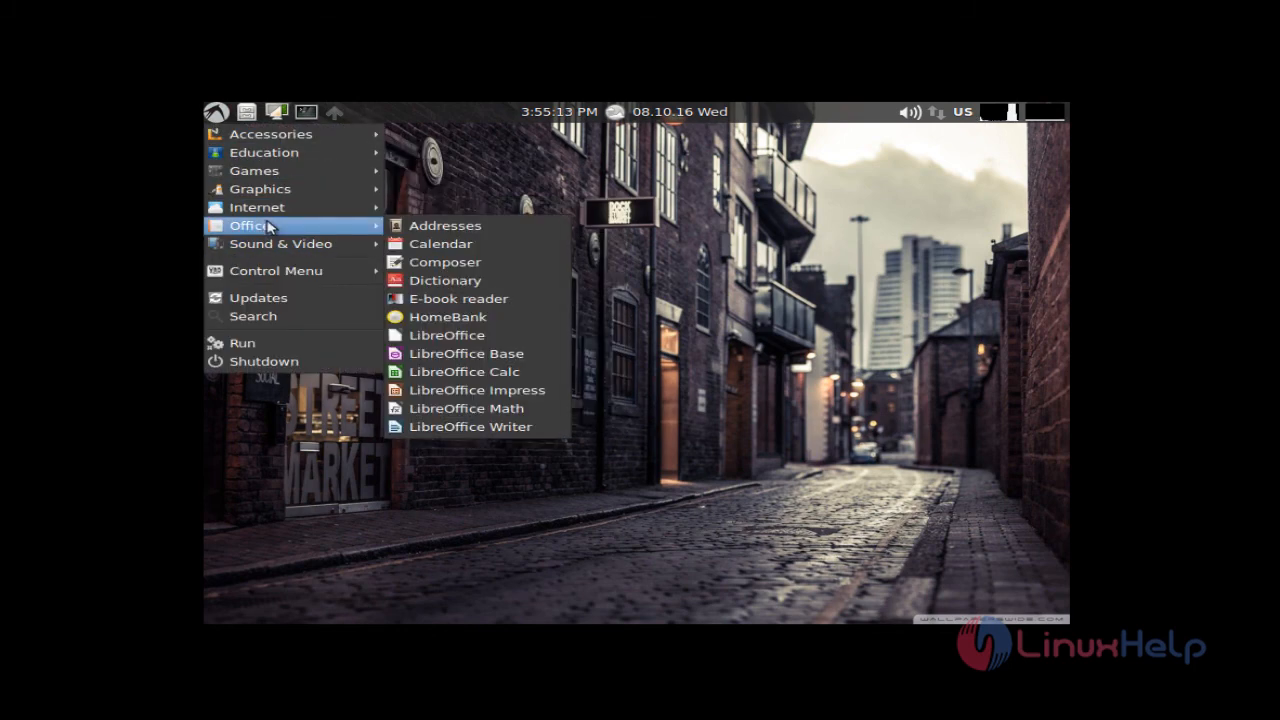
{"action": "mouse_move", "coordinate": [465, 371]}
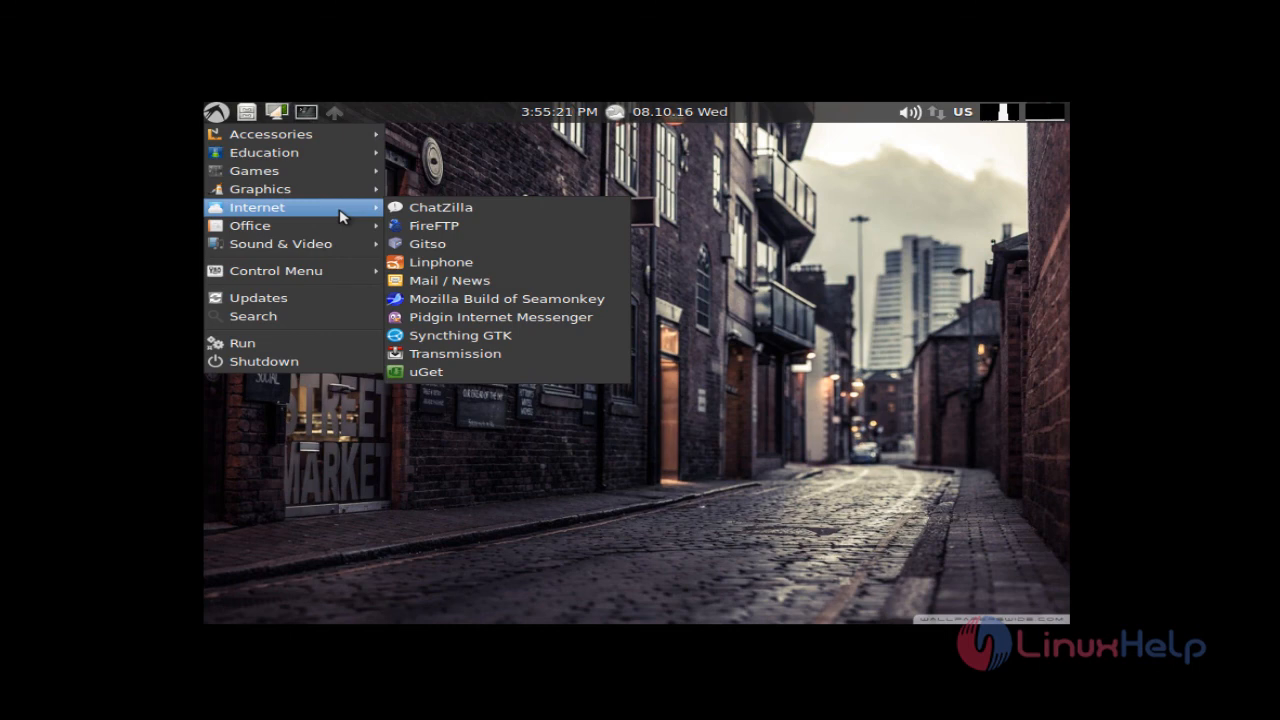
{"action": "mouse_move", "coordinate": [254, 170]}
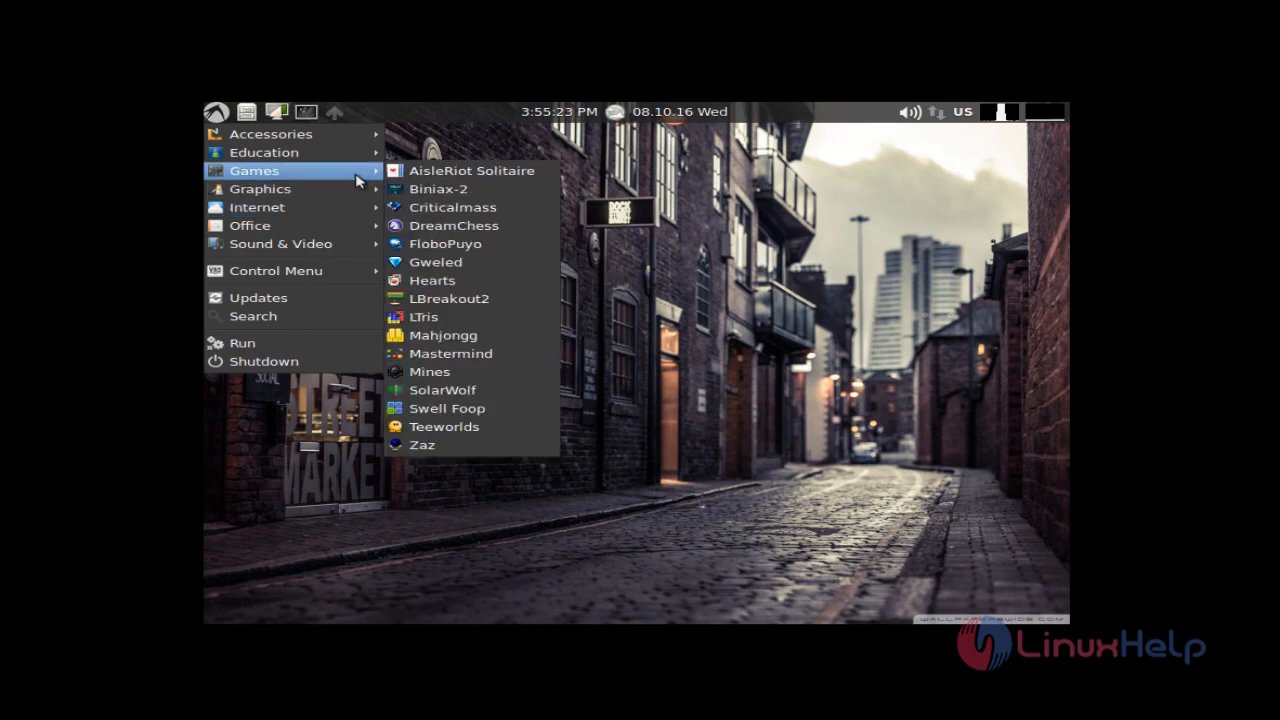